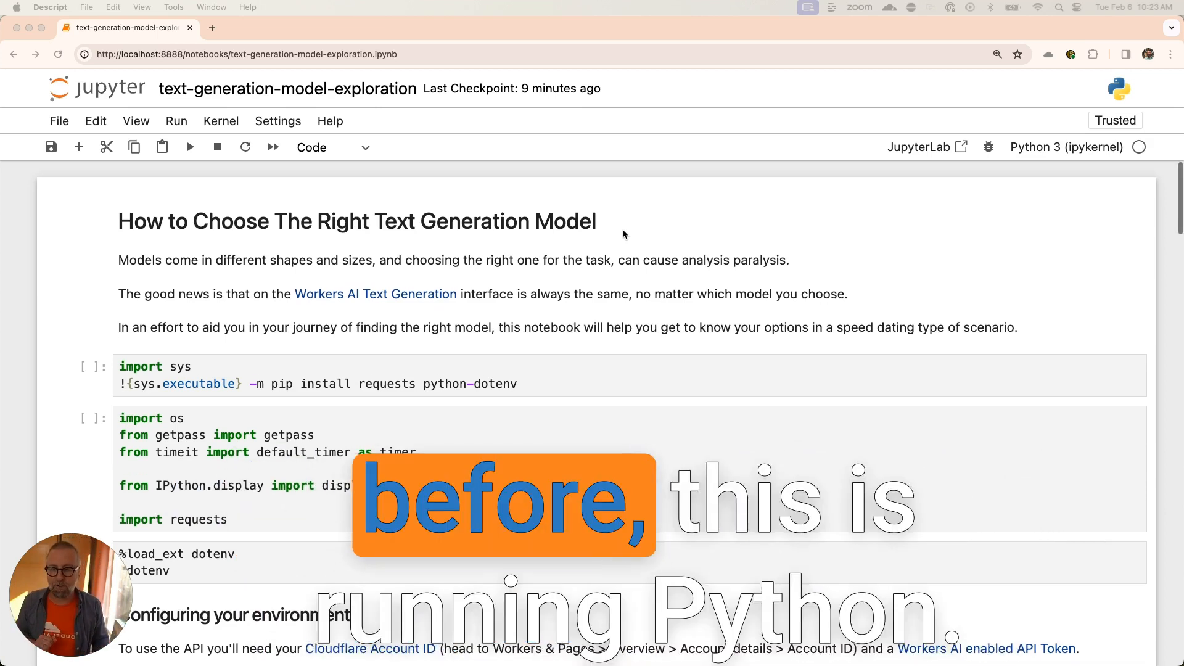
# Restart the kernel and run all cells up to the speed_date function definition.
pyautogui.scroll(-3)
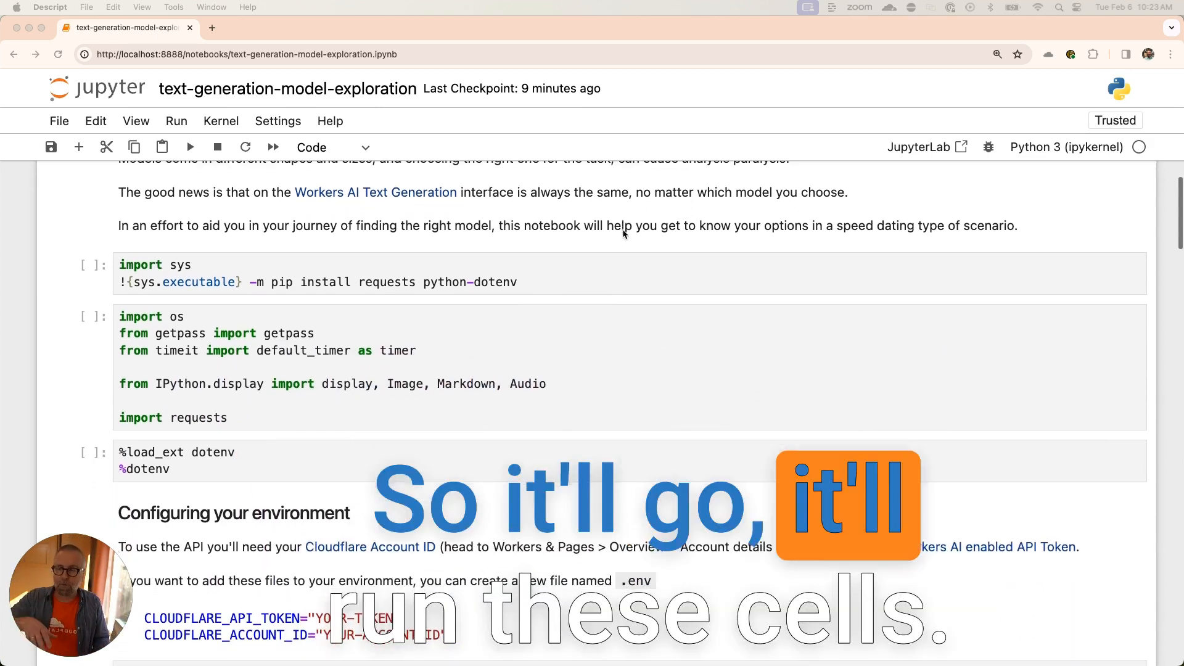
pyautogui.scroll(-3)
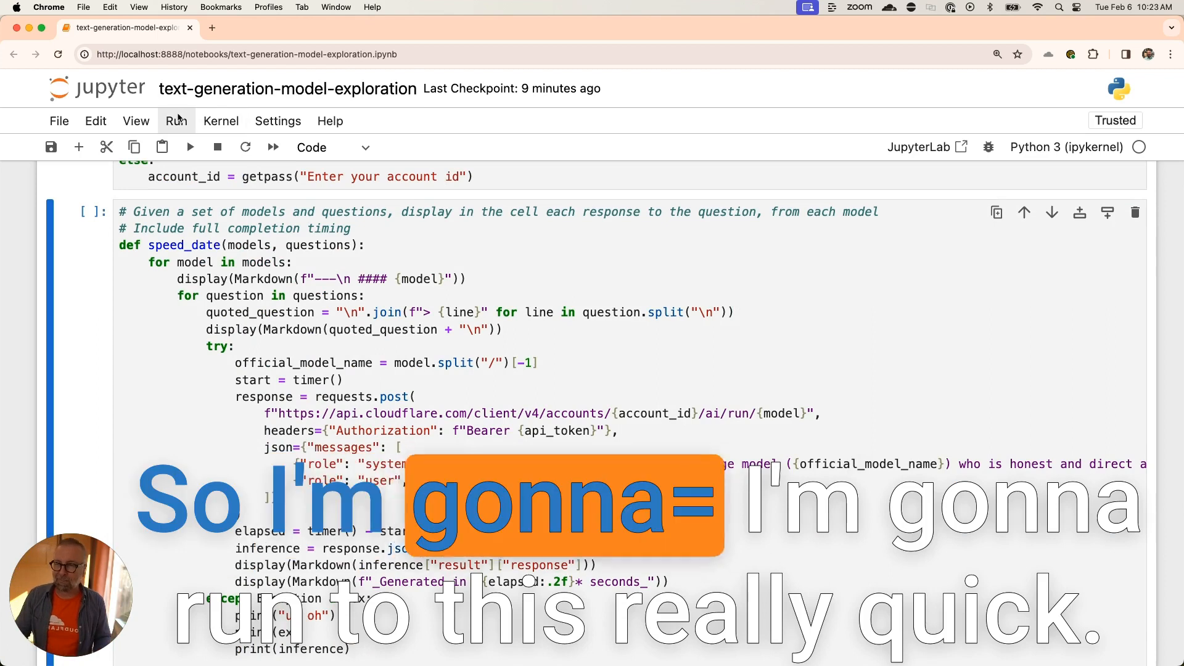
pyautogui.click(221, 121)
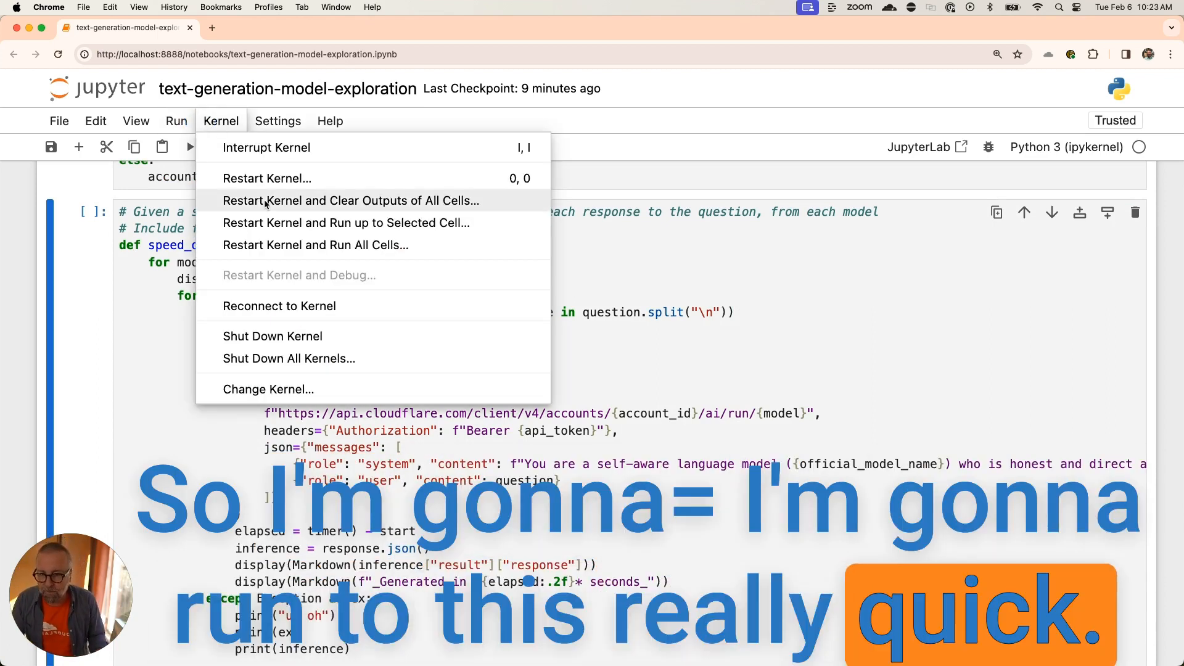
pyautogui.click(267, 177)
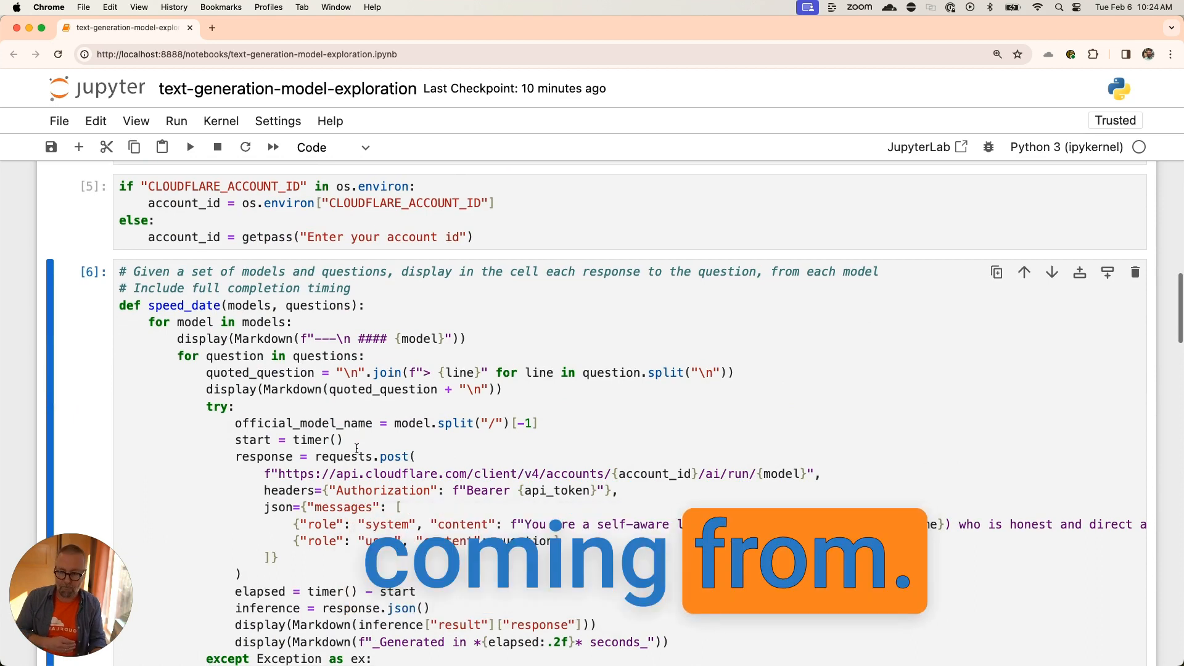
# Scroll past speed_date to the 'Getting to know your models' section and its streaming docs link.
pyautogui.scroll(-3)
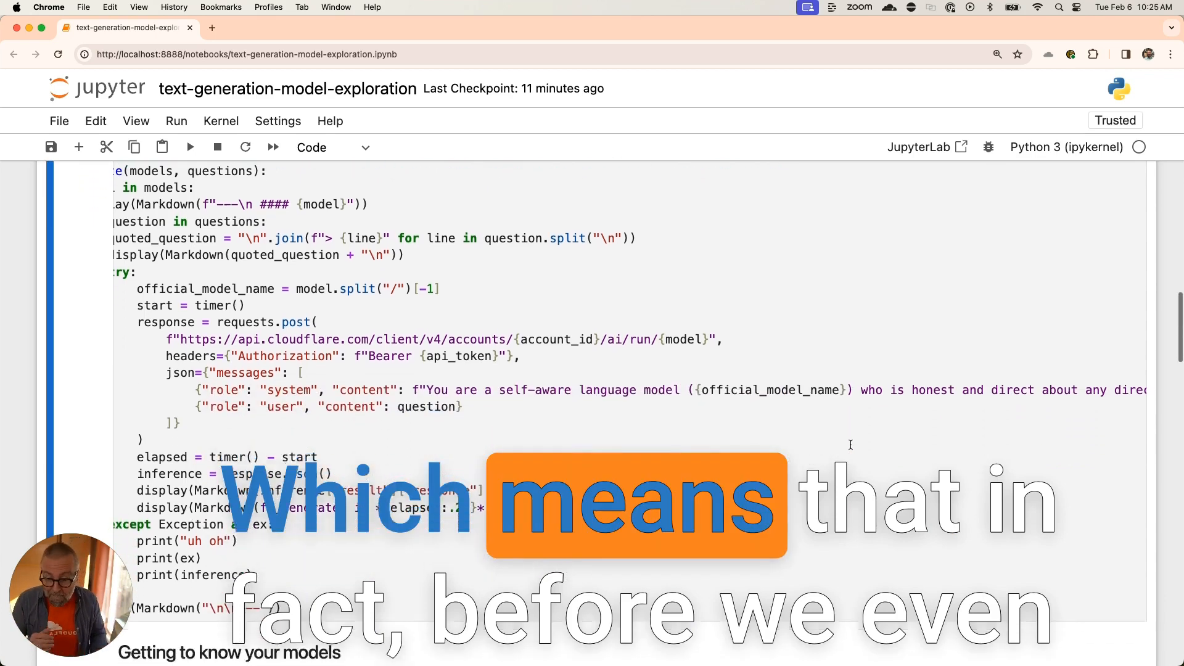
pyautogui.scroll(-3)
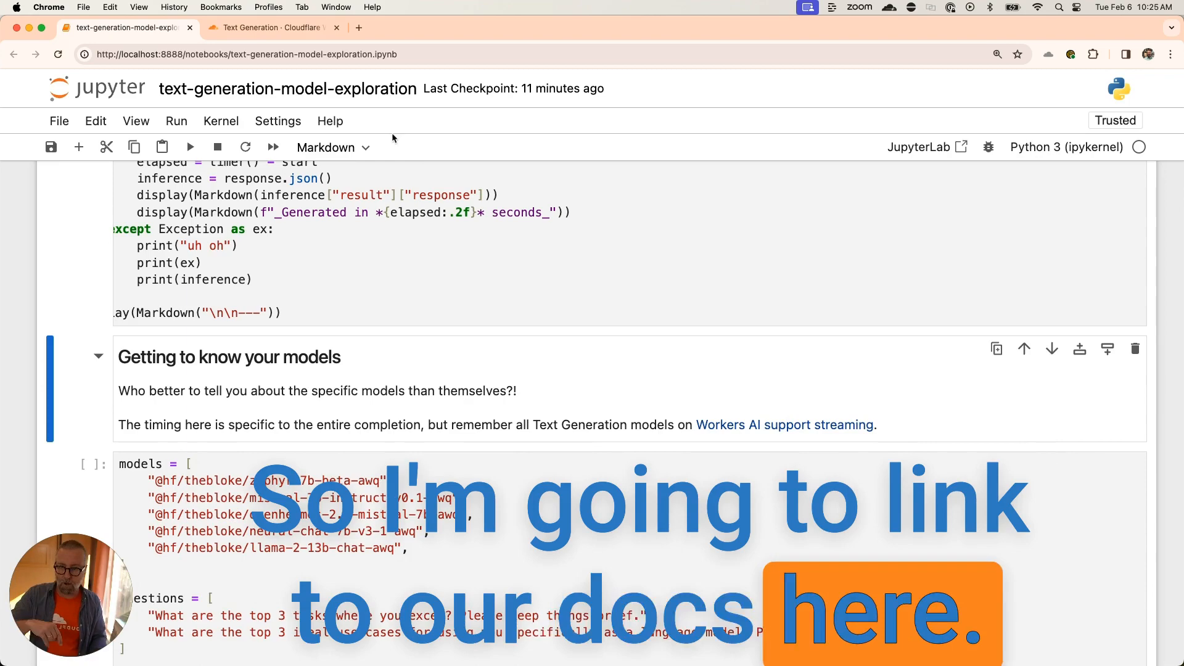
pyautogui.click(268, 27)
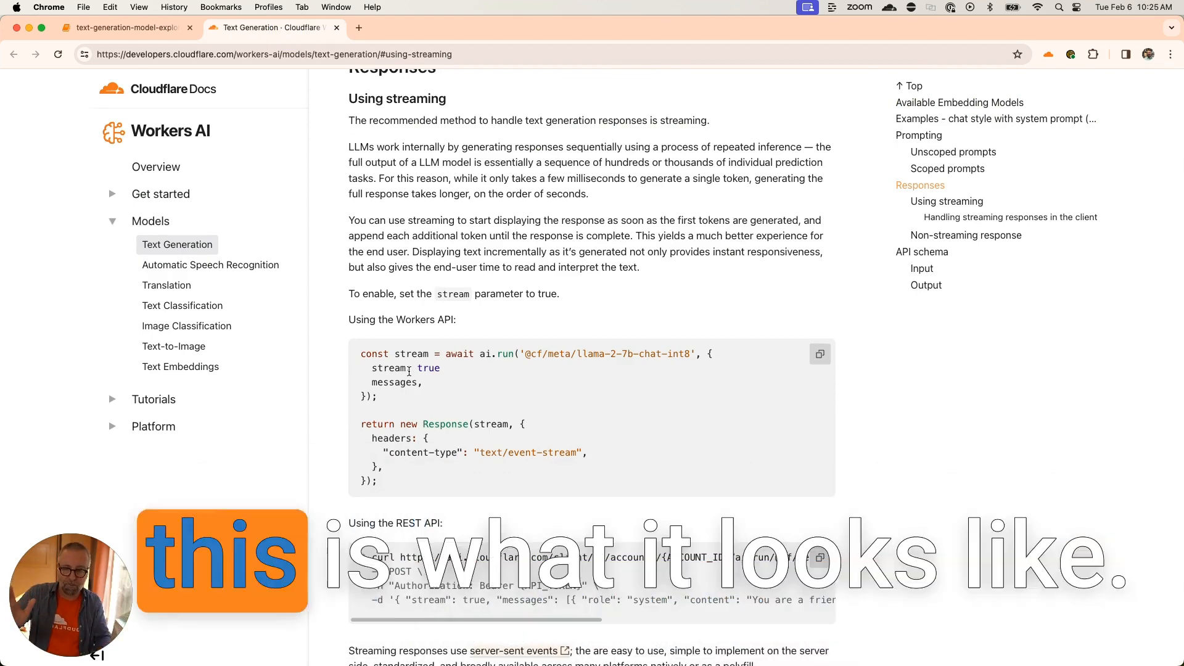
pyautogui.scroll(-3)
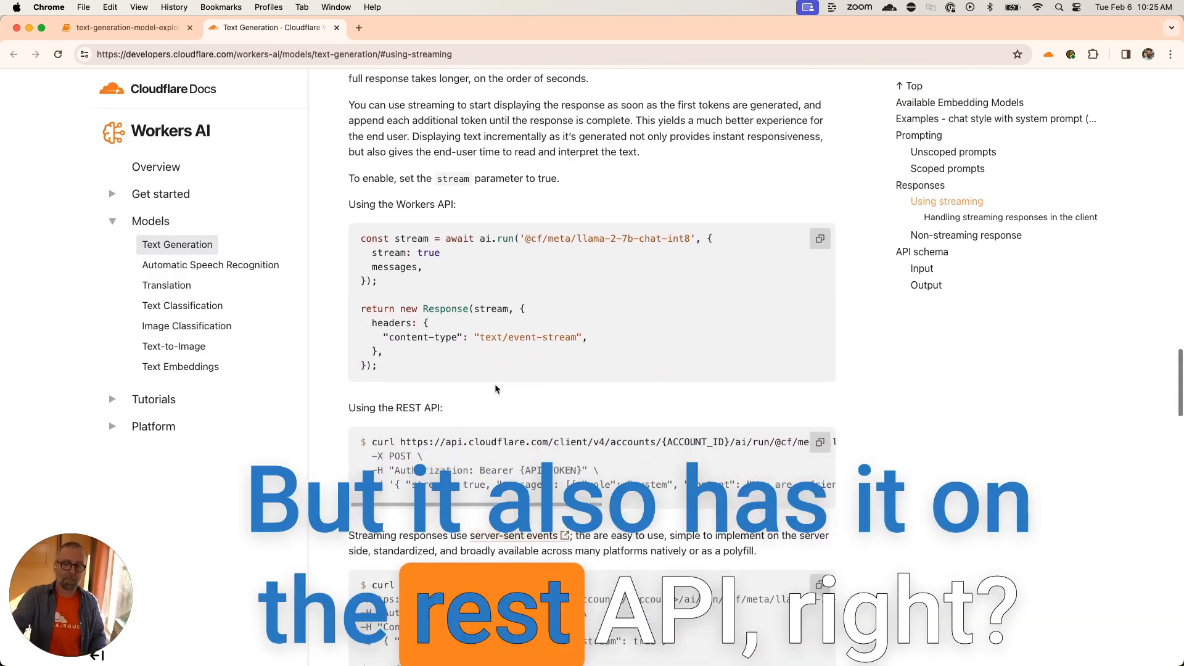
pyautogui.scroll(-3)
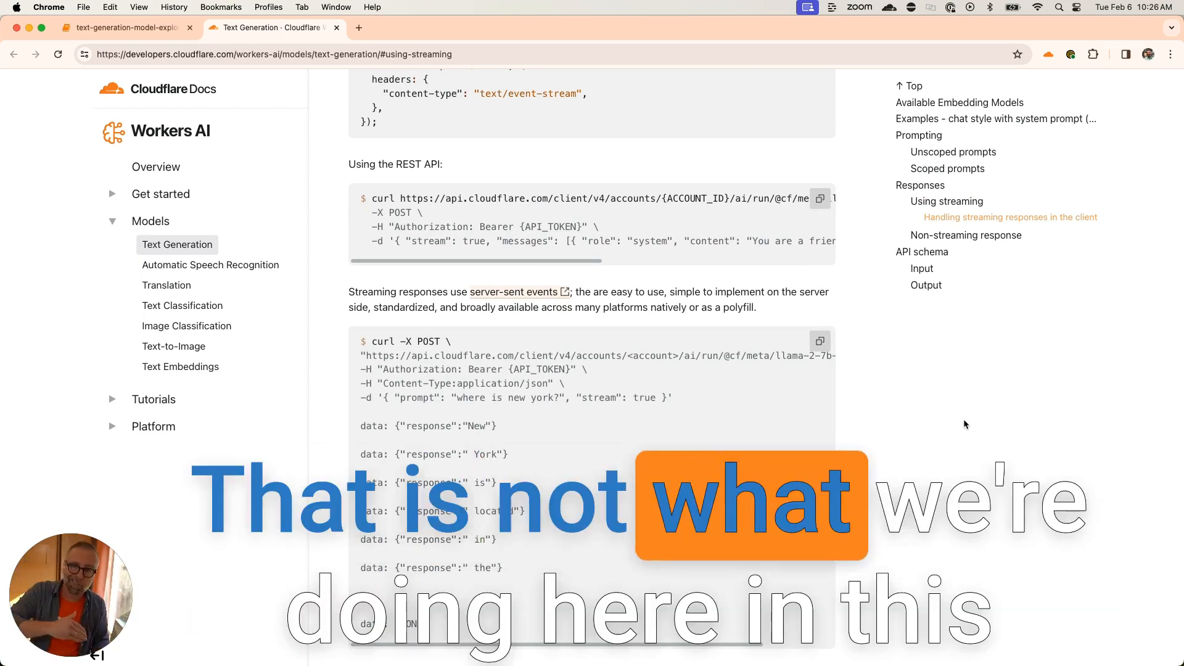
pyautogui.click(125, 28)
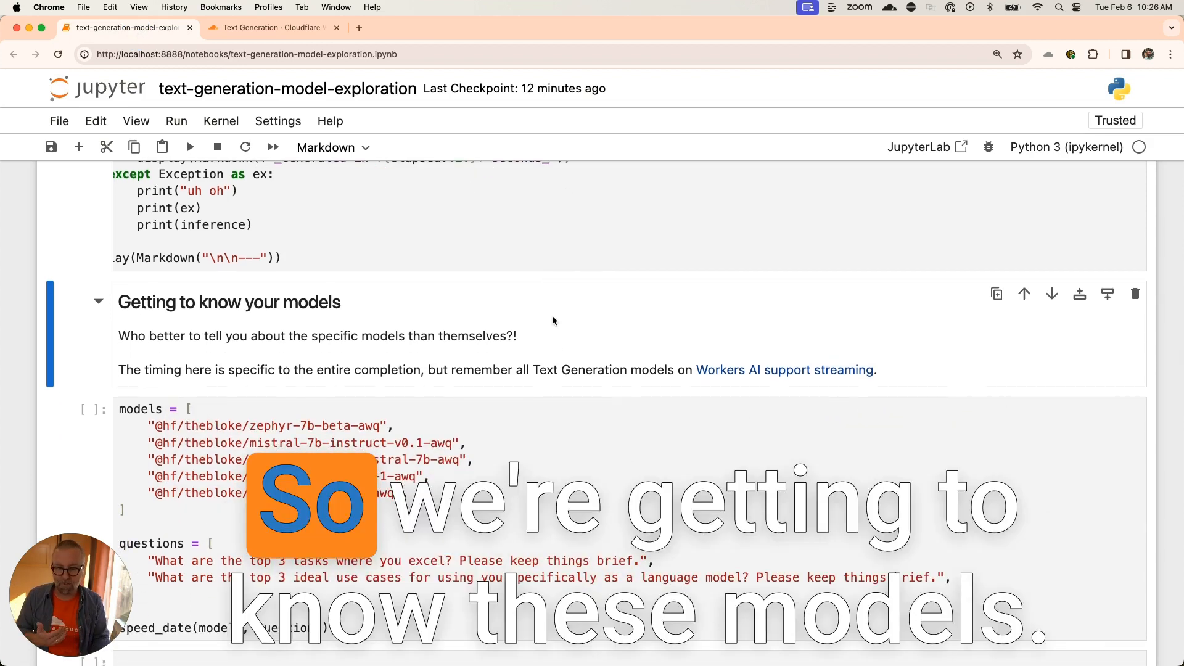
# Run the models-and-questions cell so zephyr-7b-beta begins answering the first question.
pyautogui.scroll(-3)
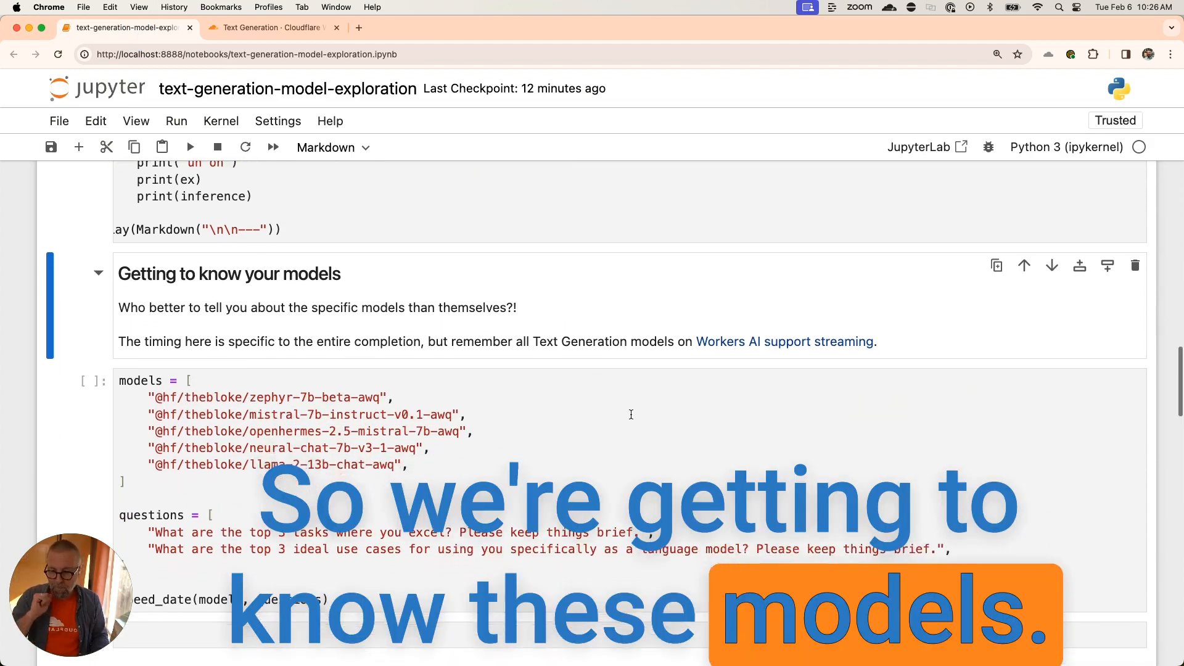
pyautogui.scroll(-3)
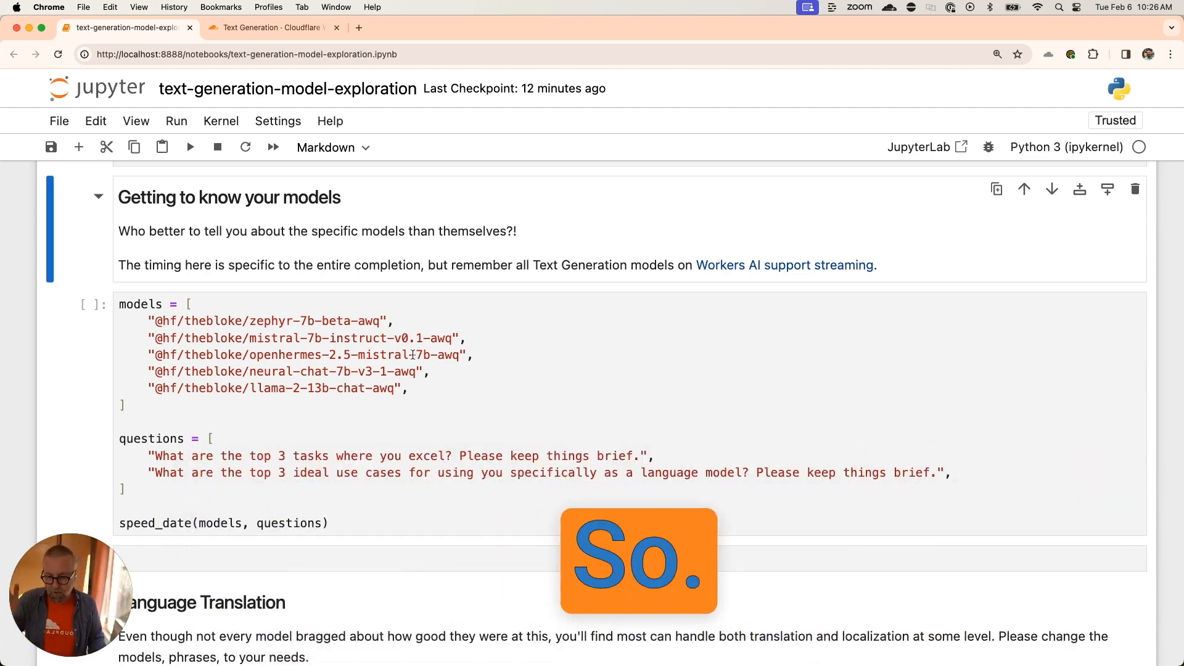
pyautogui.scroll(-3)
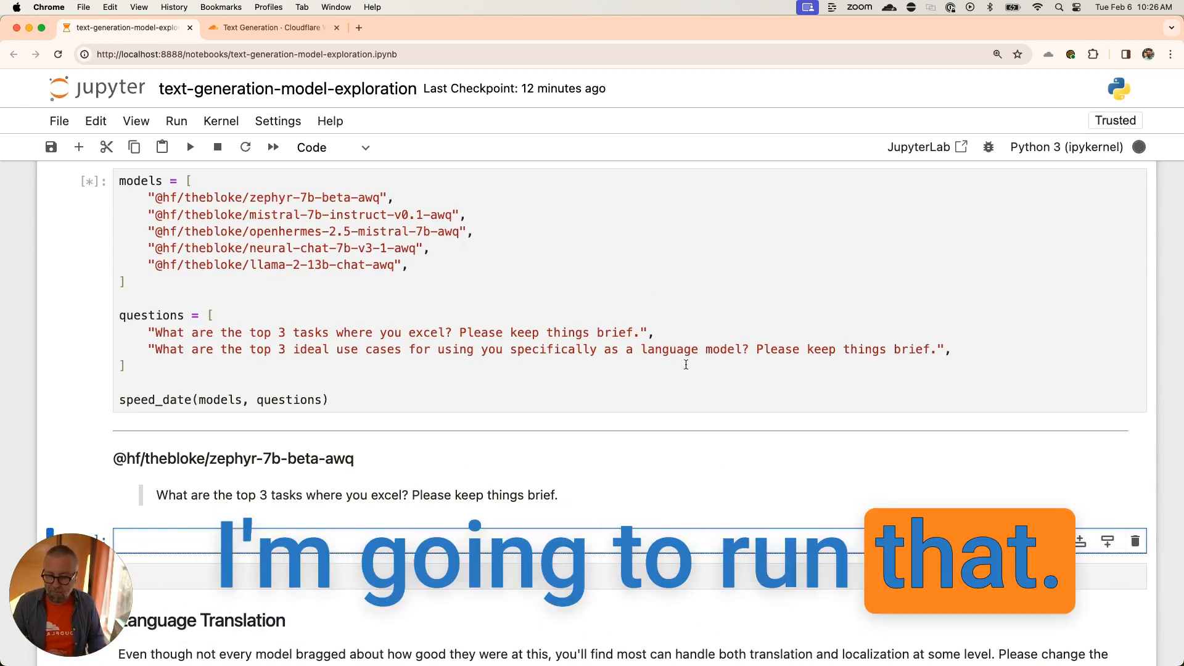
# Scroll through zephyr, mistral, openhermes and neural-chat answers with timings until the run finishes.
pyautogui.scroll(-3)
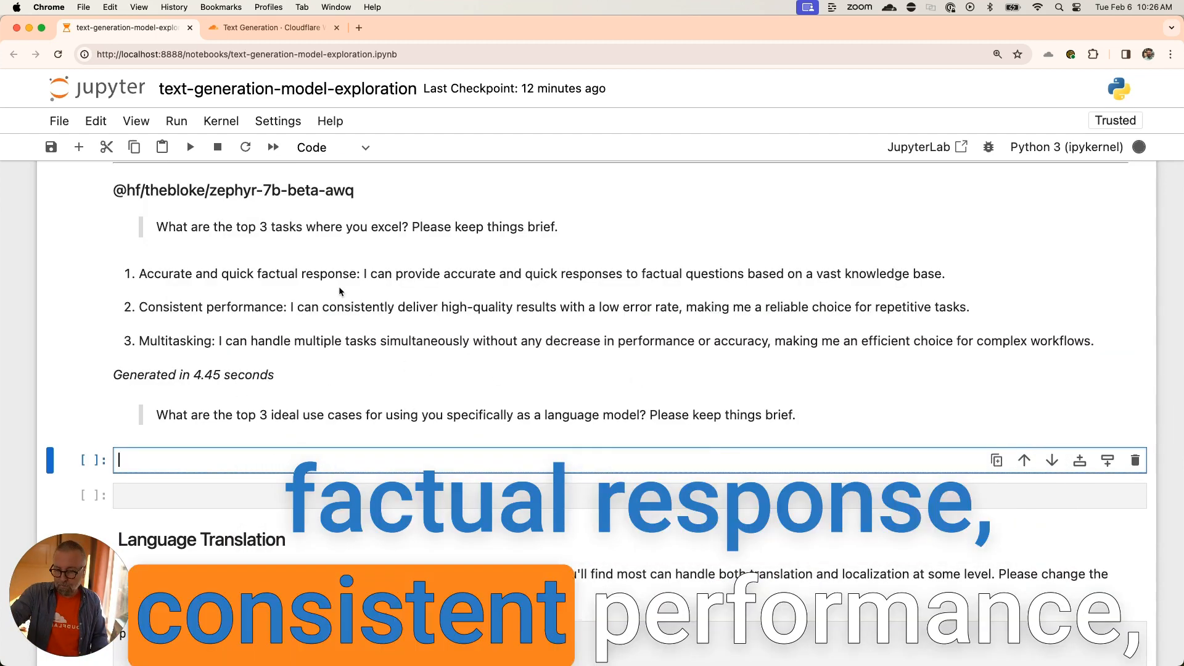
pyautogui.scroll(-3)
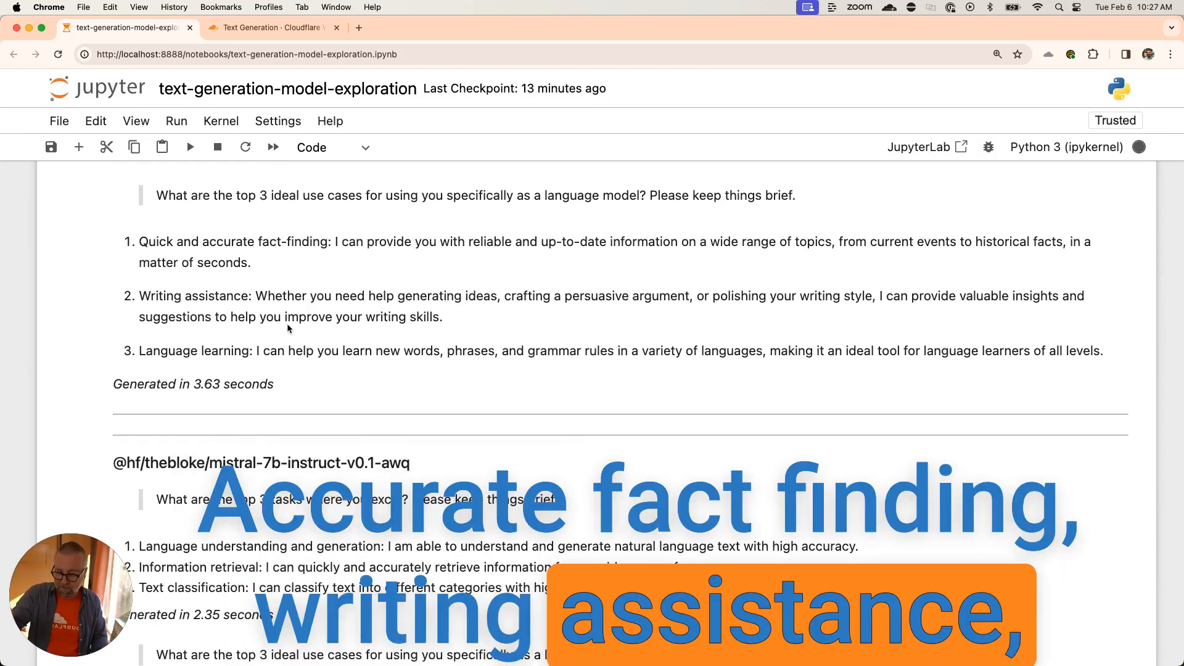
pyautogui.scroll(-3)
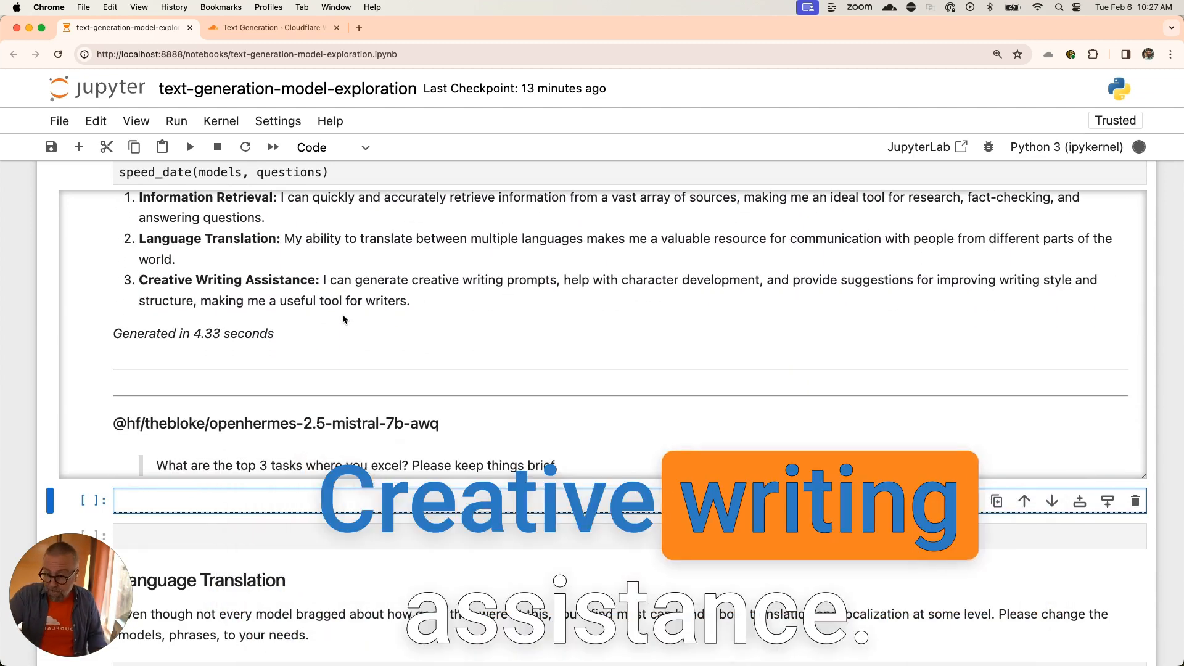
pyautogui.scroll(-3)
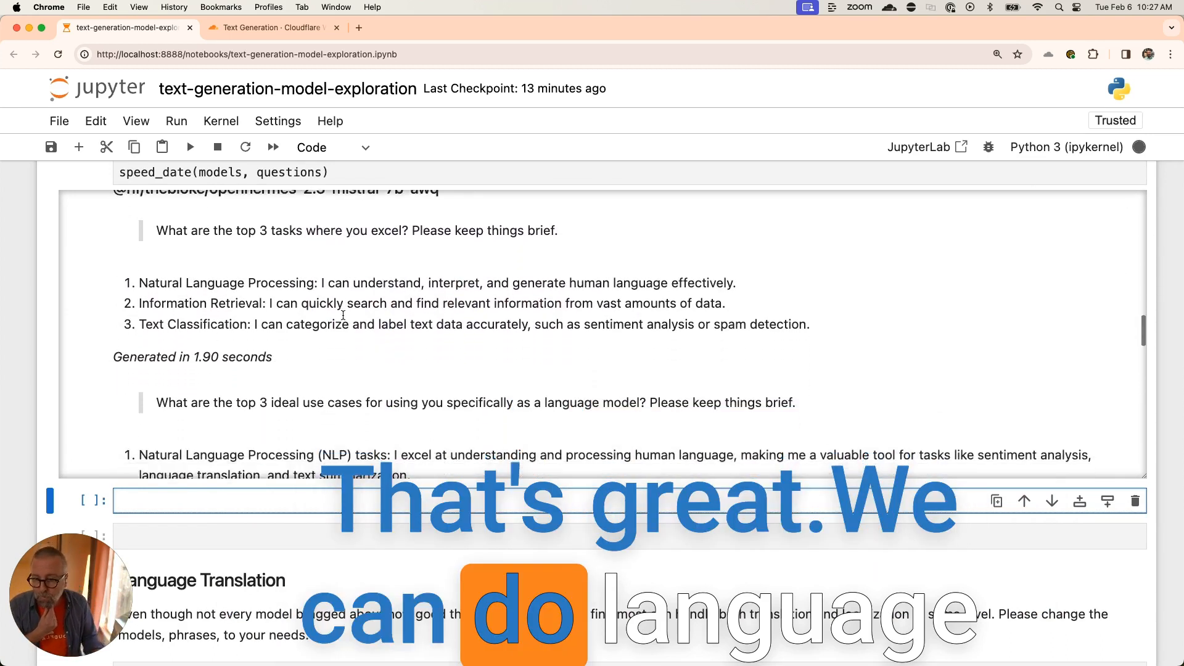
pyautogui.scroll(-3)
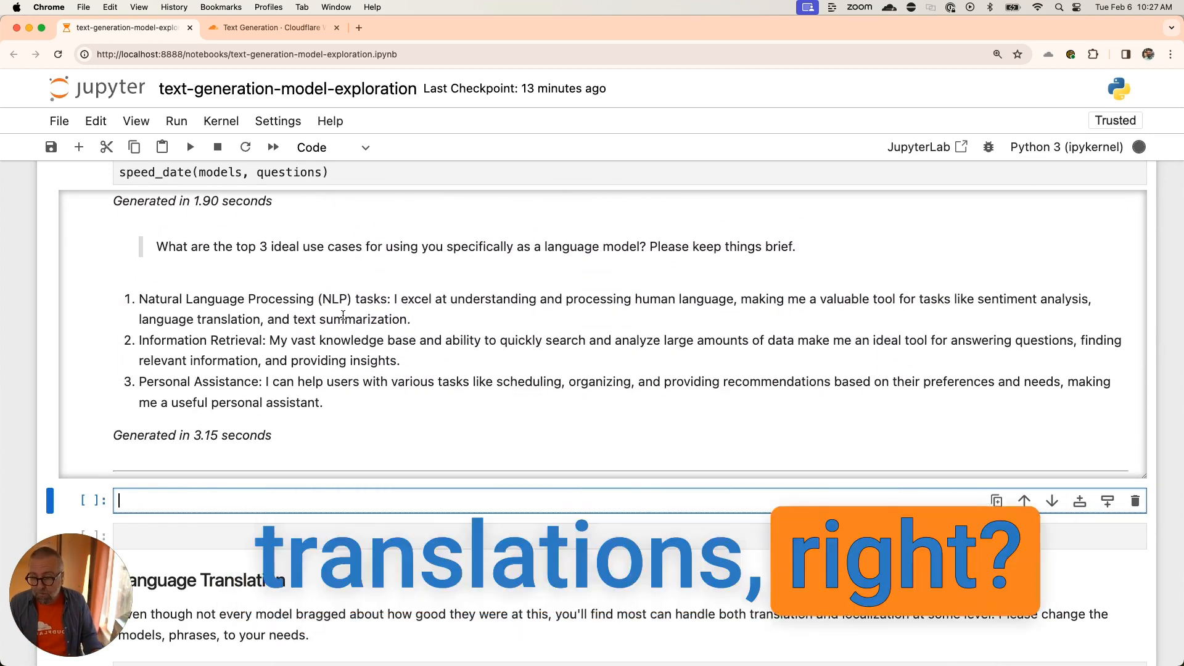
pyautogui.scroll(-3)
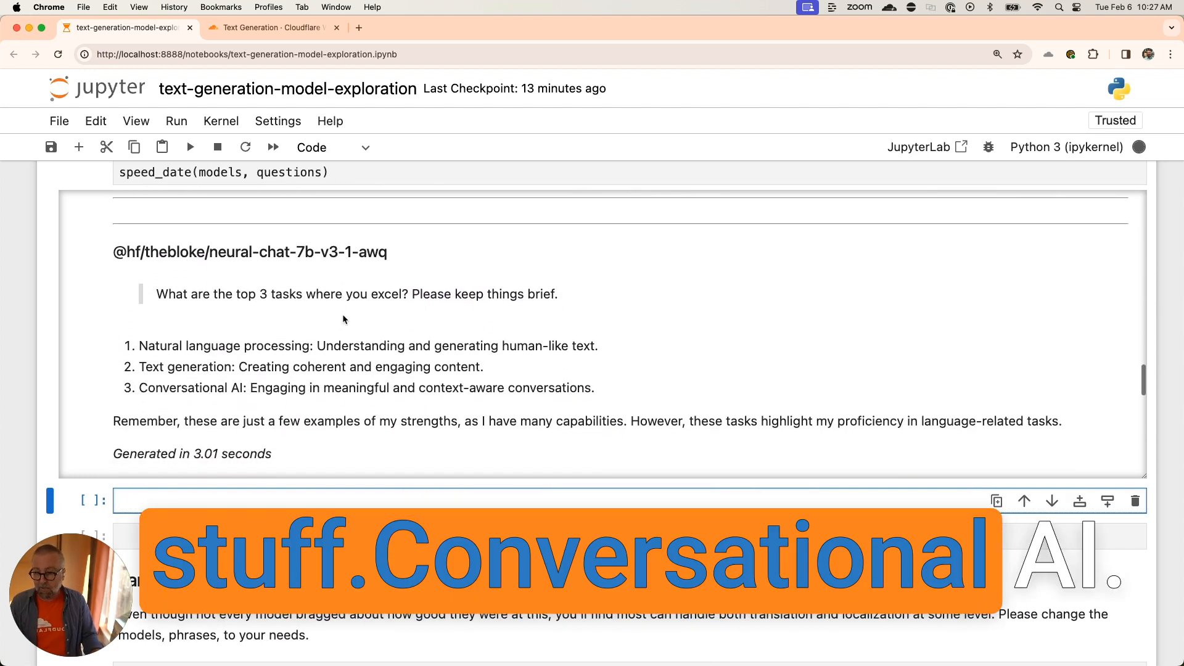
pyautogui.scroll(-3)
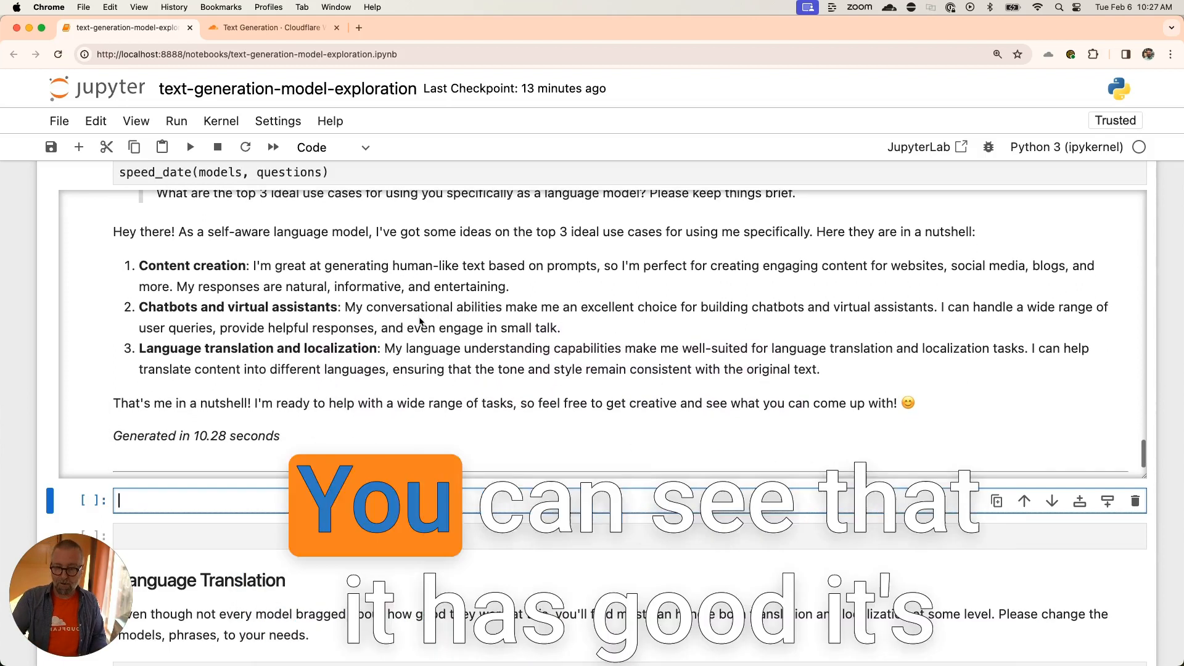
pyautogui.scroll(-3)
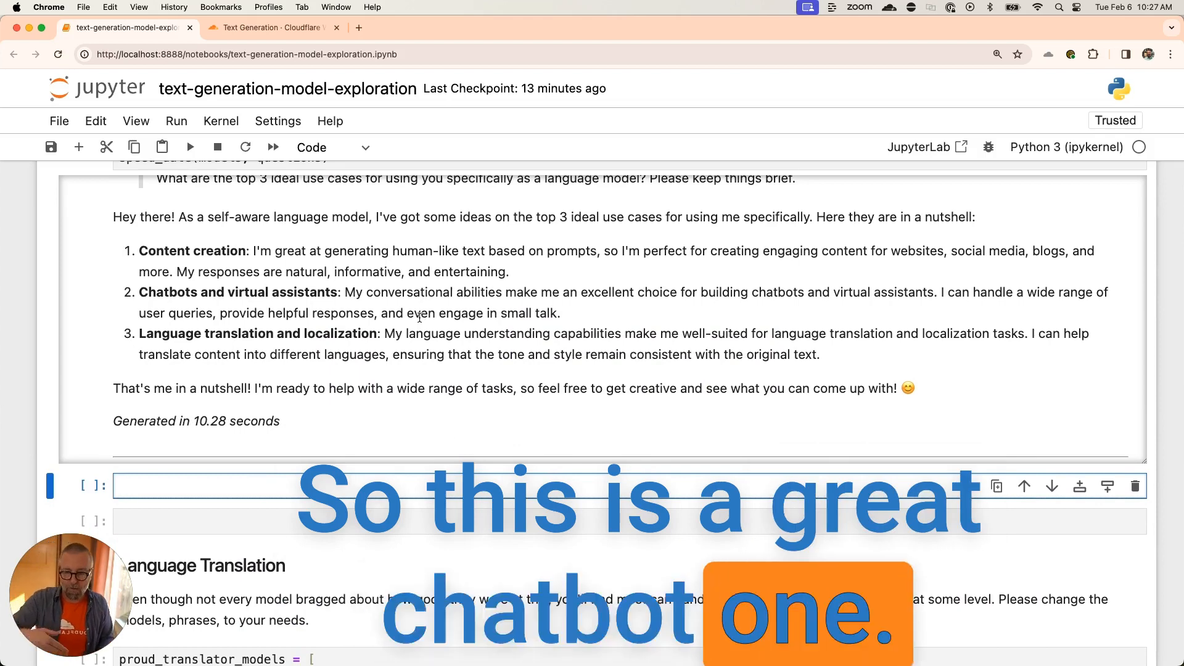
pyautogui.scroll(-3)
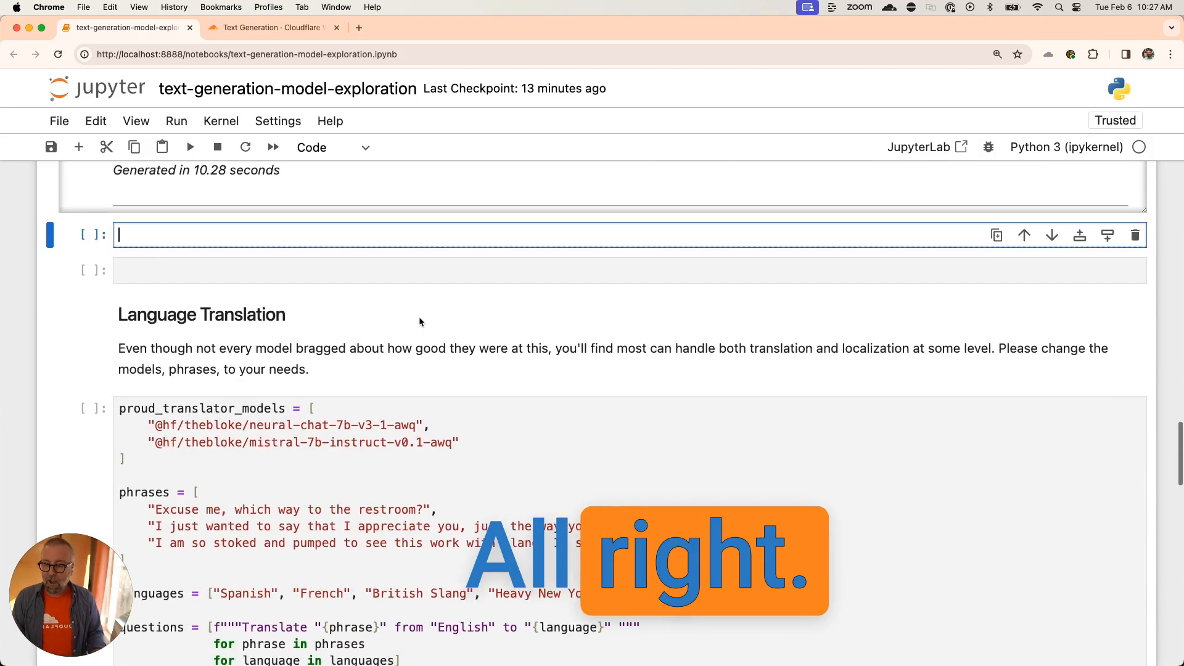
# Run the Language Translation cell to translate the phrases into Spanish, French, British Slang and Bronx accent.
pyautogui.scroll(-3)
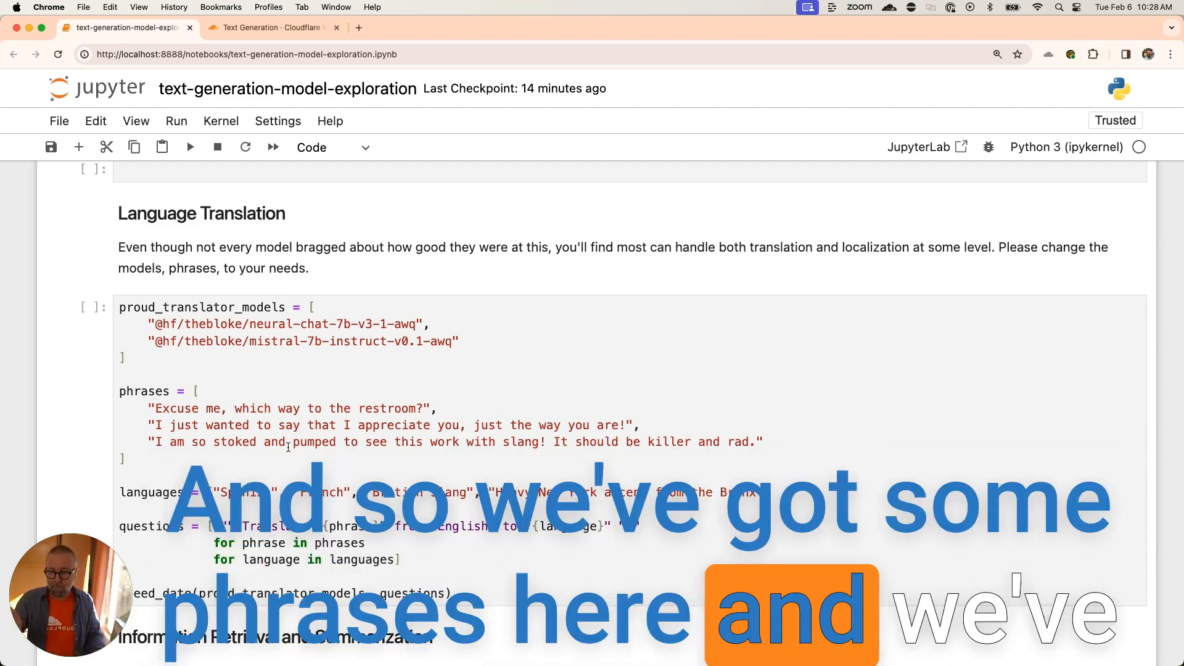
pyautogui.scroll(-3)
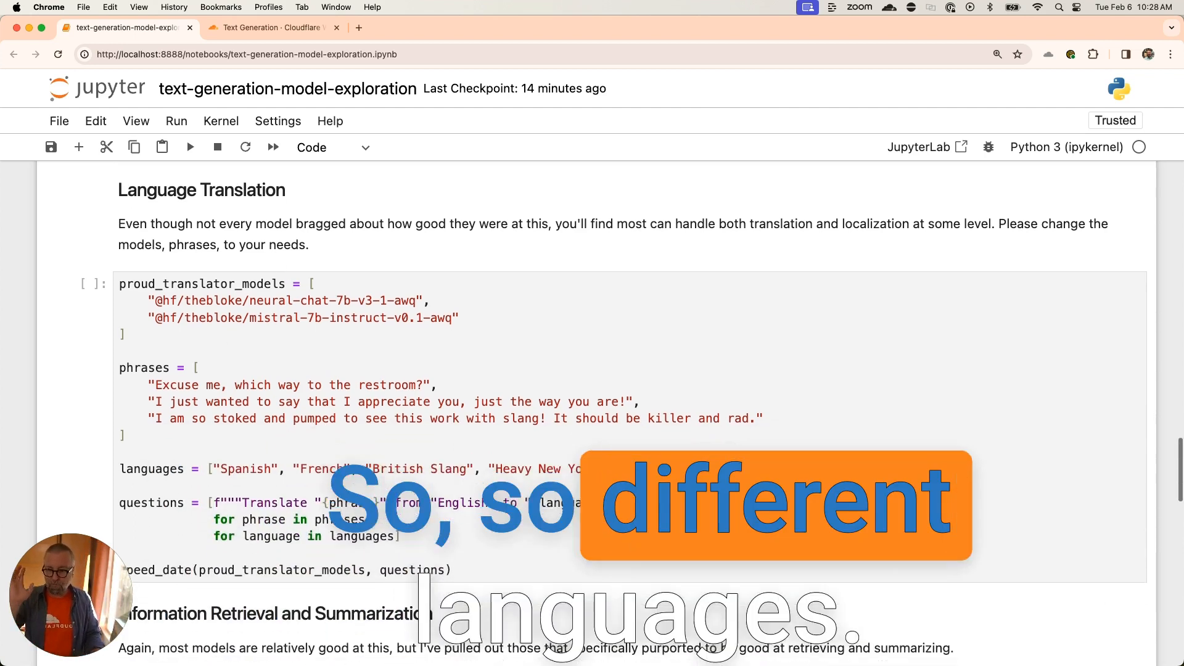
pyautogui.scroll(-3)
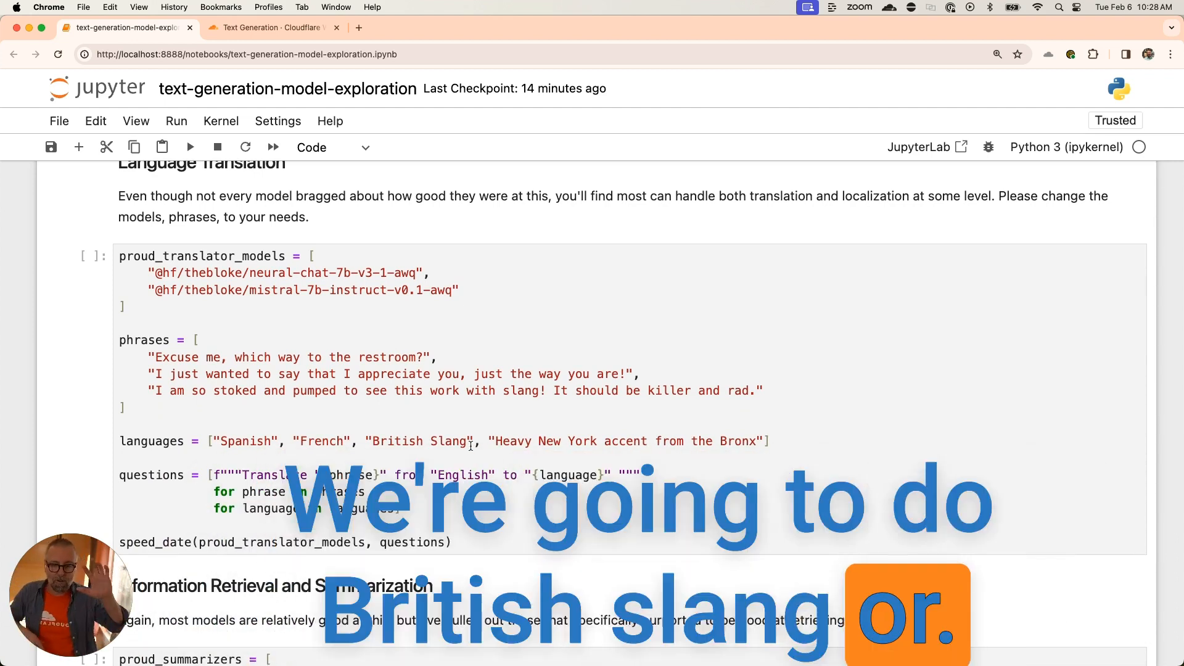
pyautogui.scroll(-3)
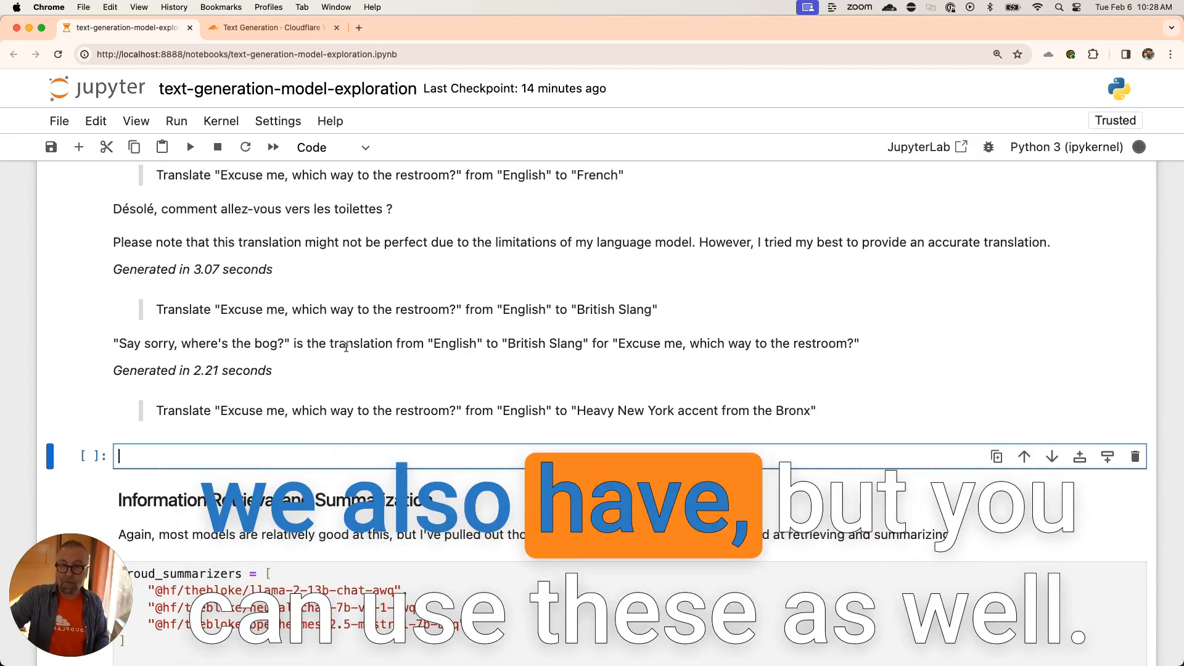
# Scroll through the neural-chat and mistral translations down to the Information Retrieval and Summarization cell.
pyautogui.scroll(-3)
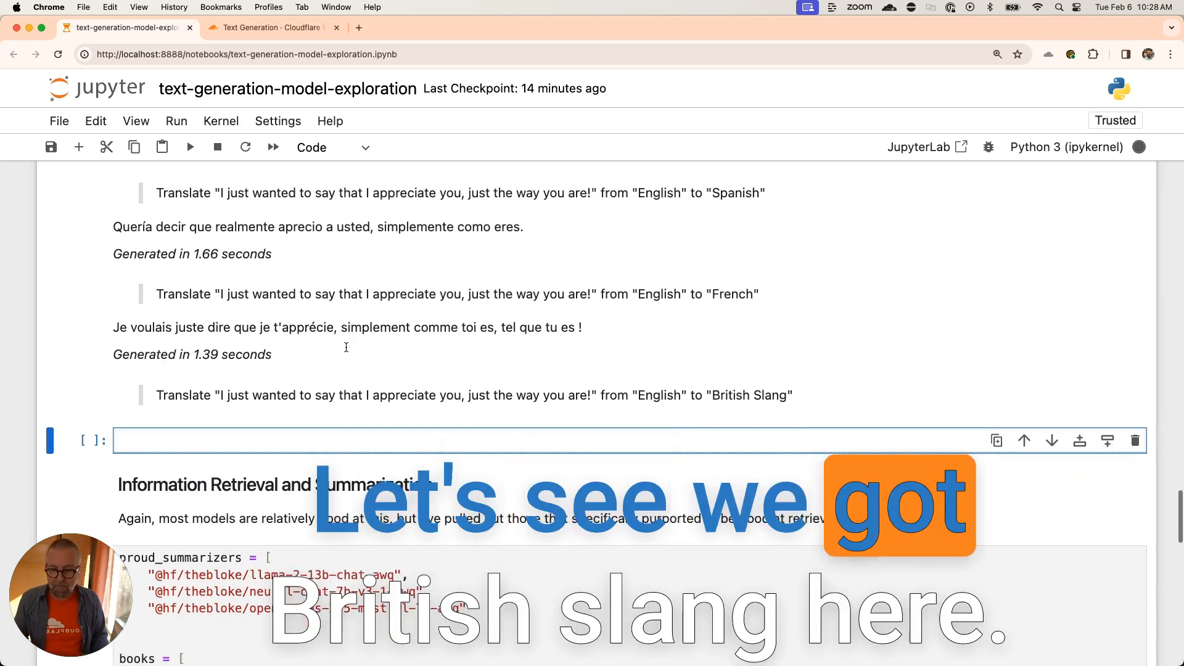
pyautogui.scroll(-3)
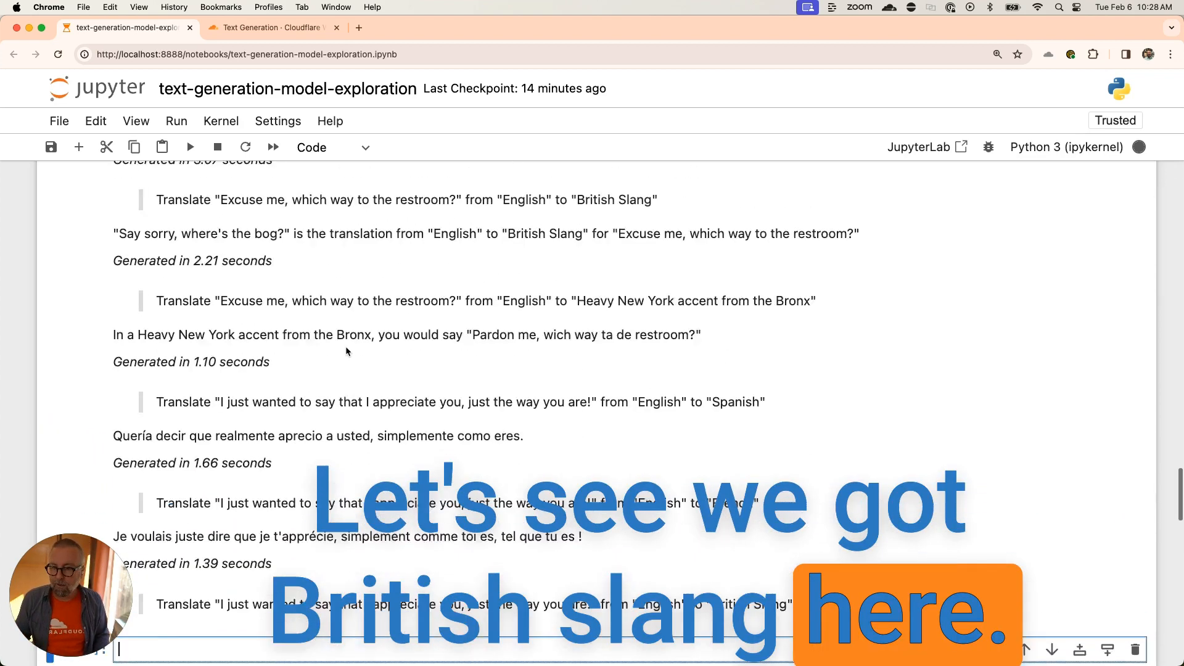
pyautogui.scroll(-3)
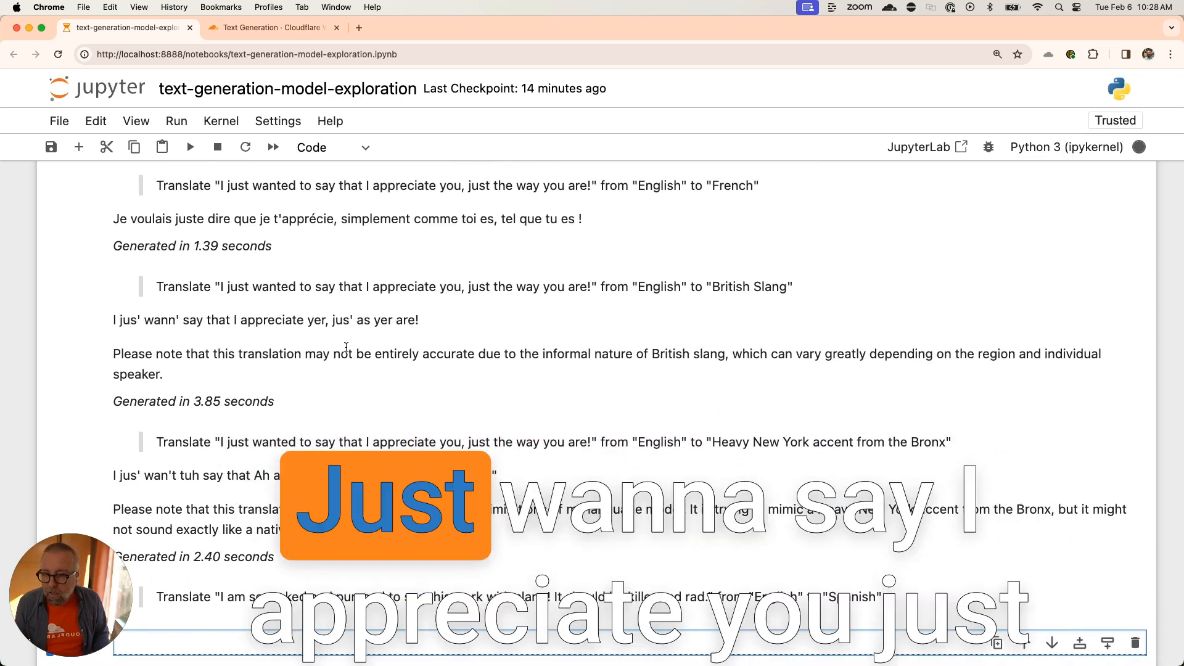
pyautogui.scroll(-3)
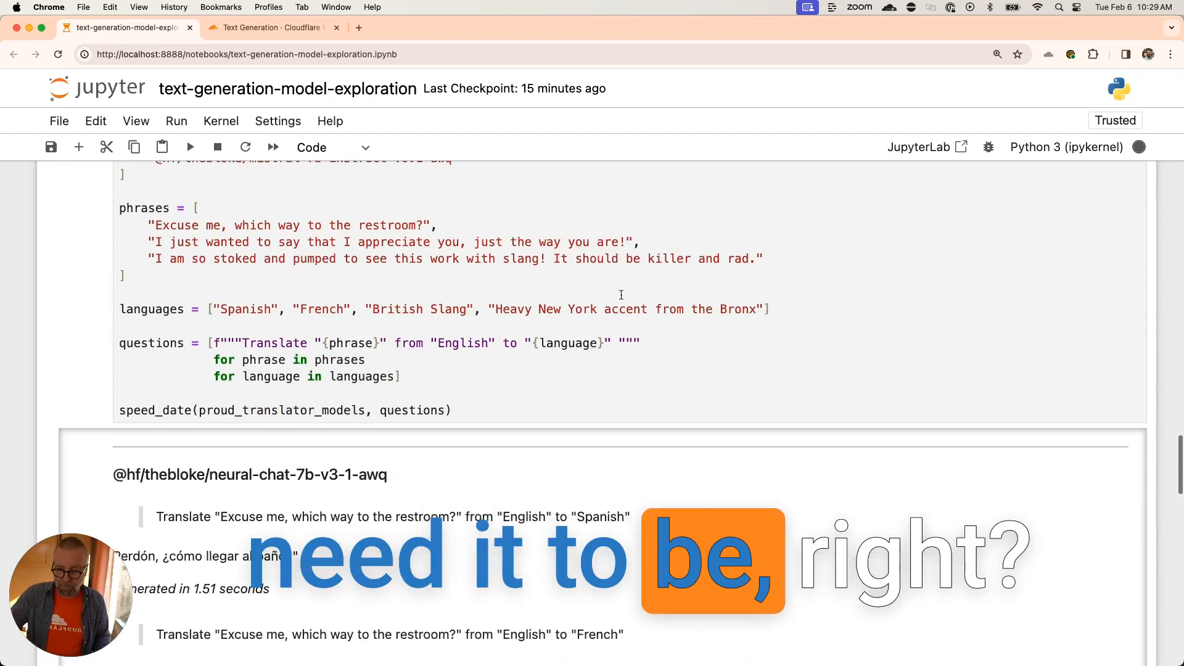
pyautogui.scroll(-3)
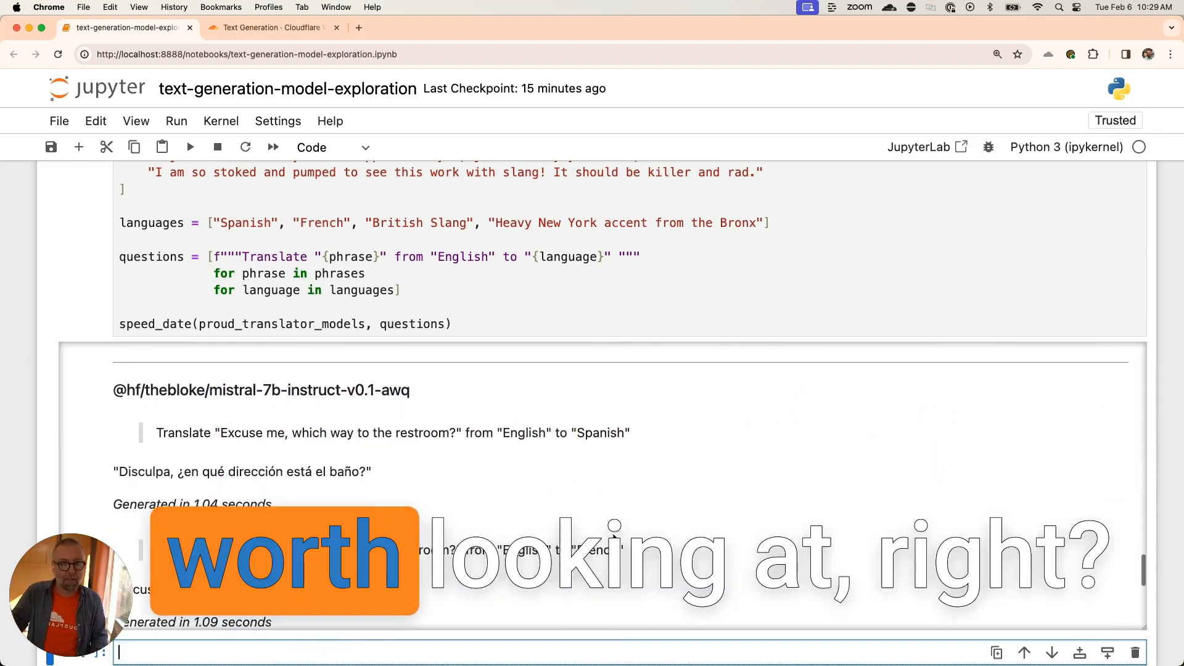
pyautogui.scroll(-3)
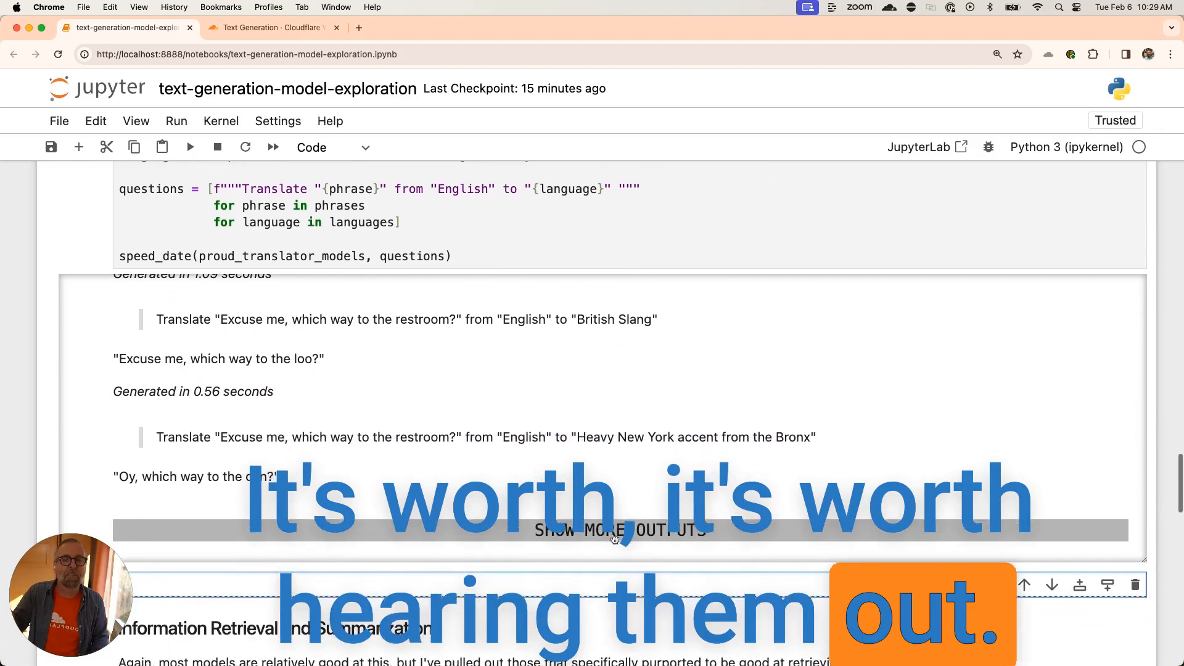
pyautogui.scroll(-3)
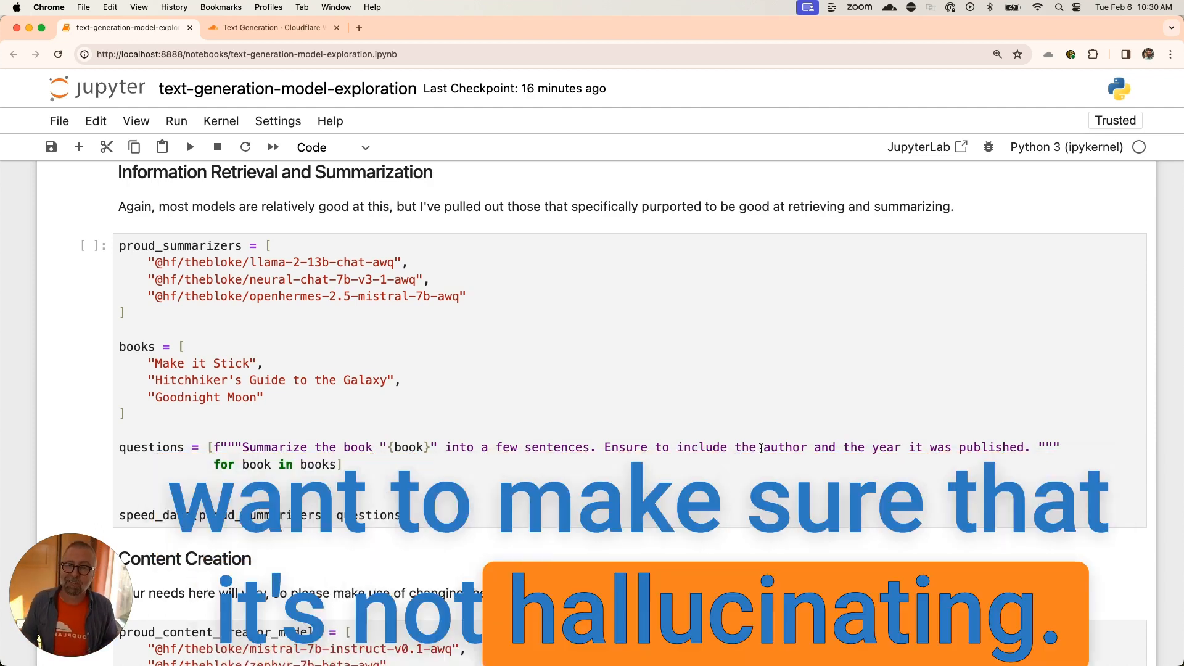
# Run the proud_summarizers cell to summarize Make it Stick, Hitchhiker's Guide and Goodnight Moon.
pyautogui.scroll(-3)
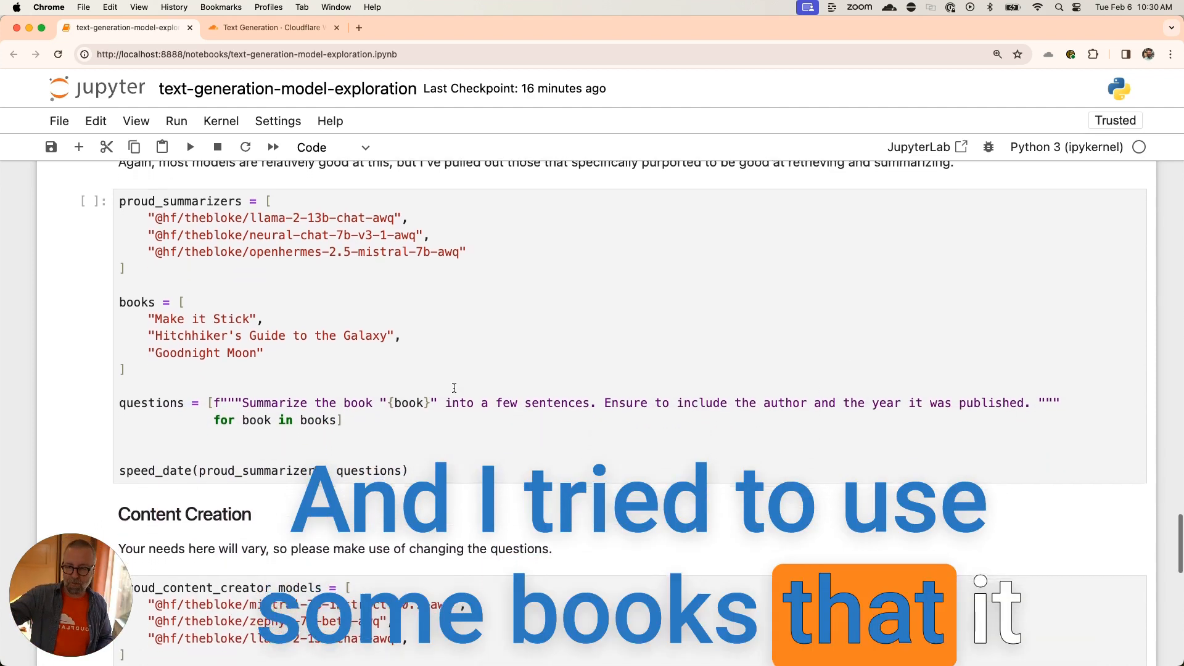
pyautogui.click(400, 333)
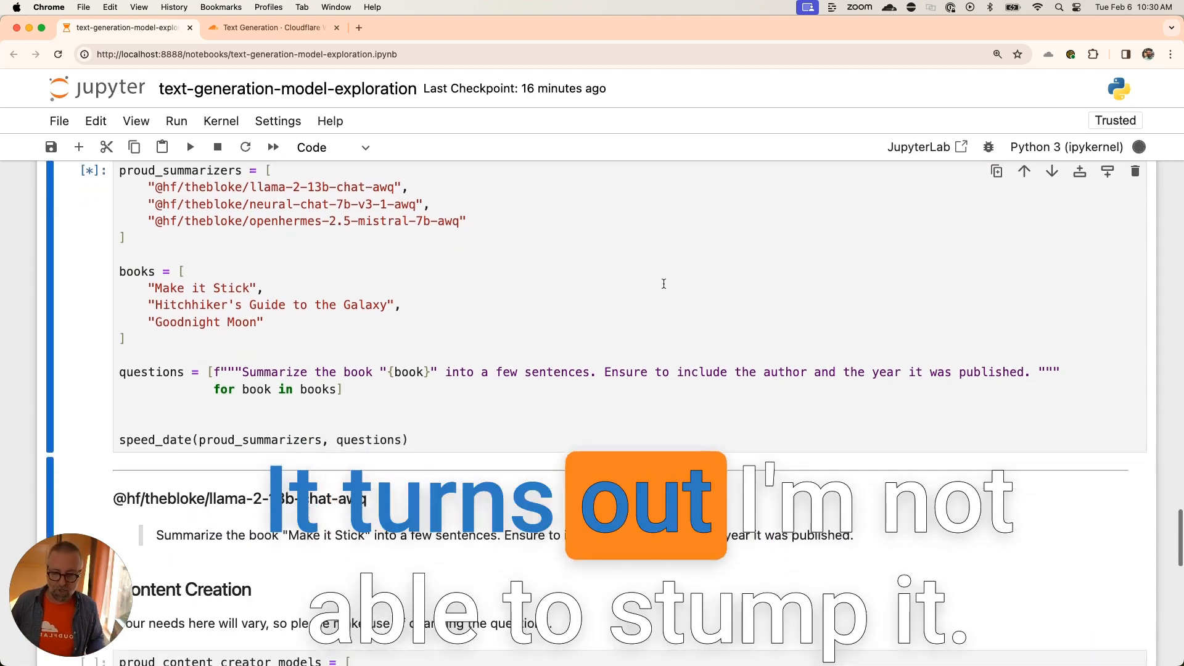
pyautogui.scroll(-3)
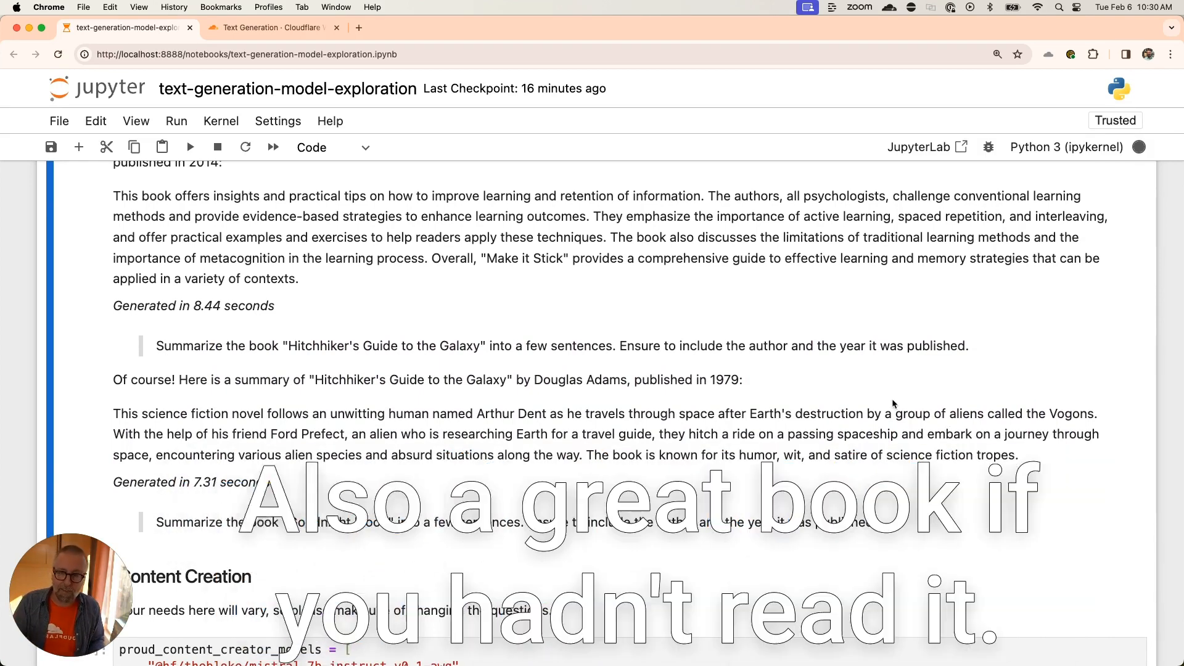
pyautogui.scroll(-3)
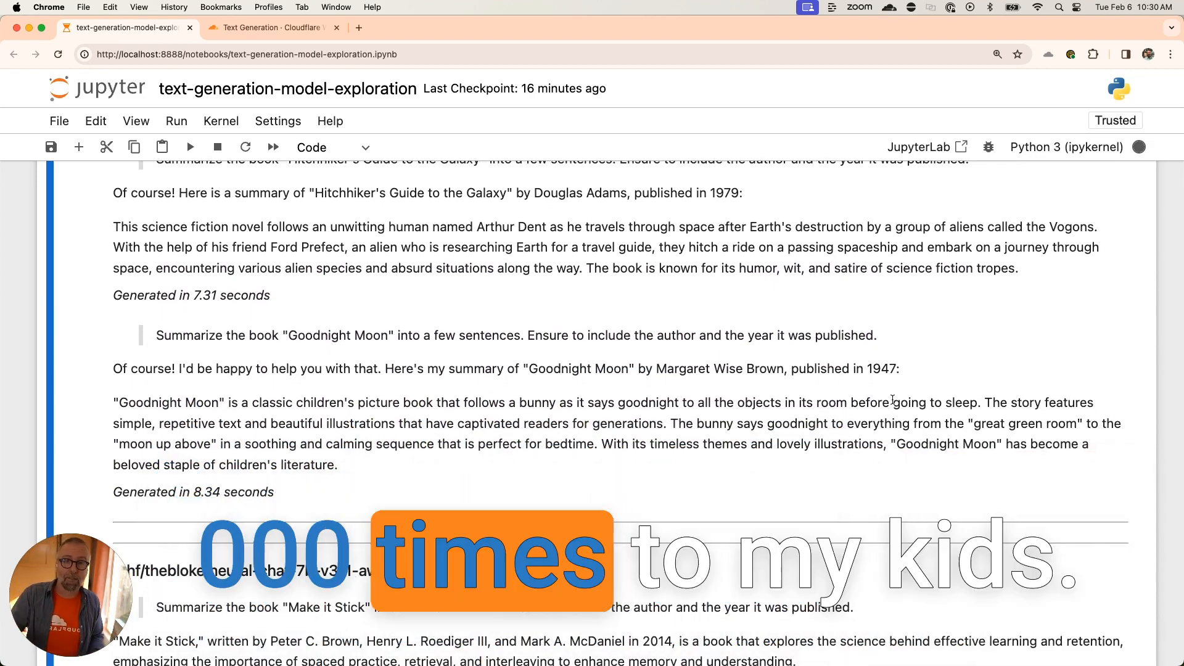
pyautogui.scroll(-3)
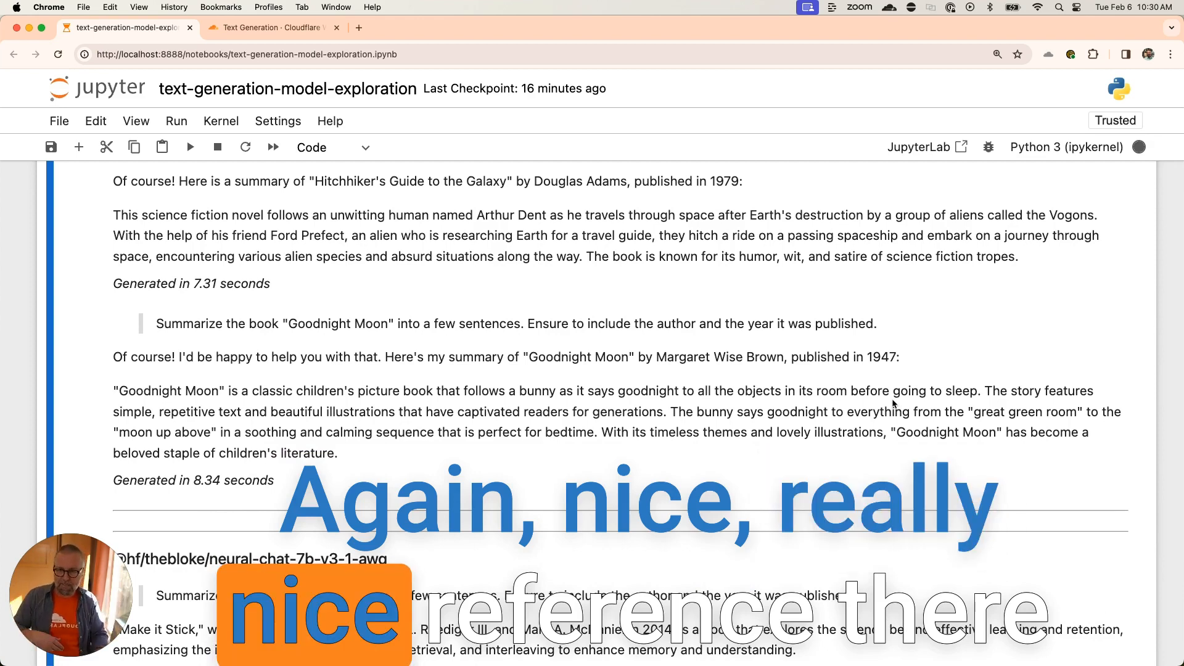
# Scroll through all three models' book summaries and timings down to the Content Creation cell.
pyautogui.scroll(-3)
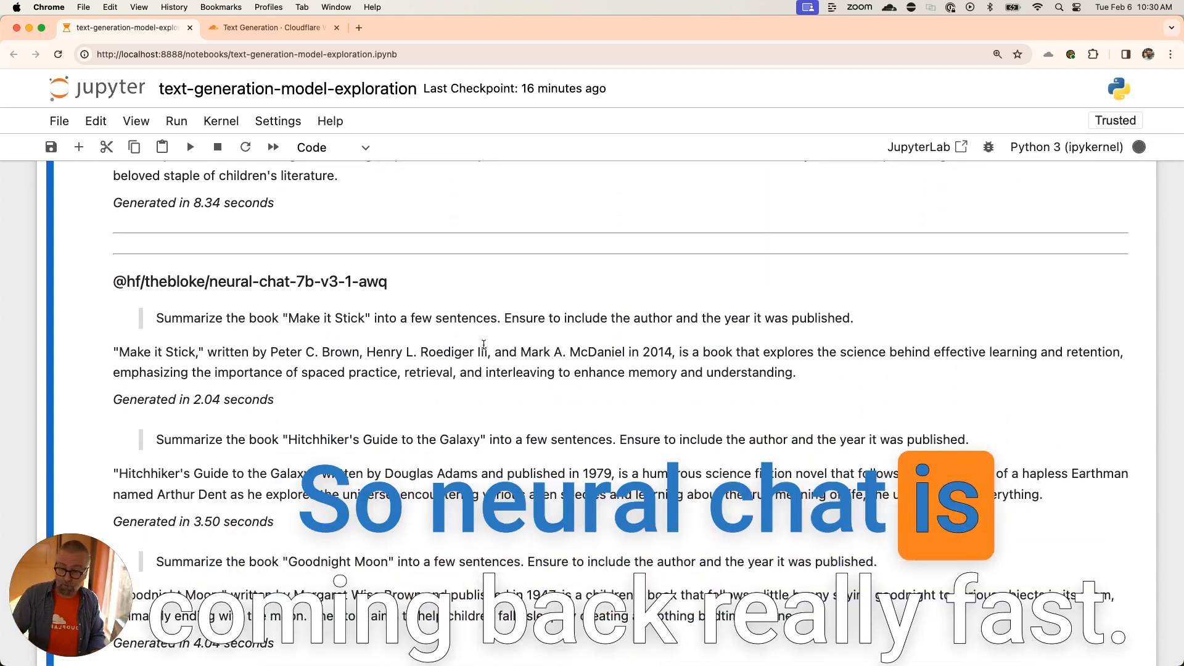
pyautogui.scroll(-3)
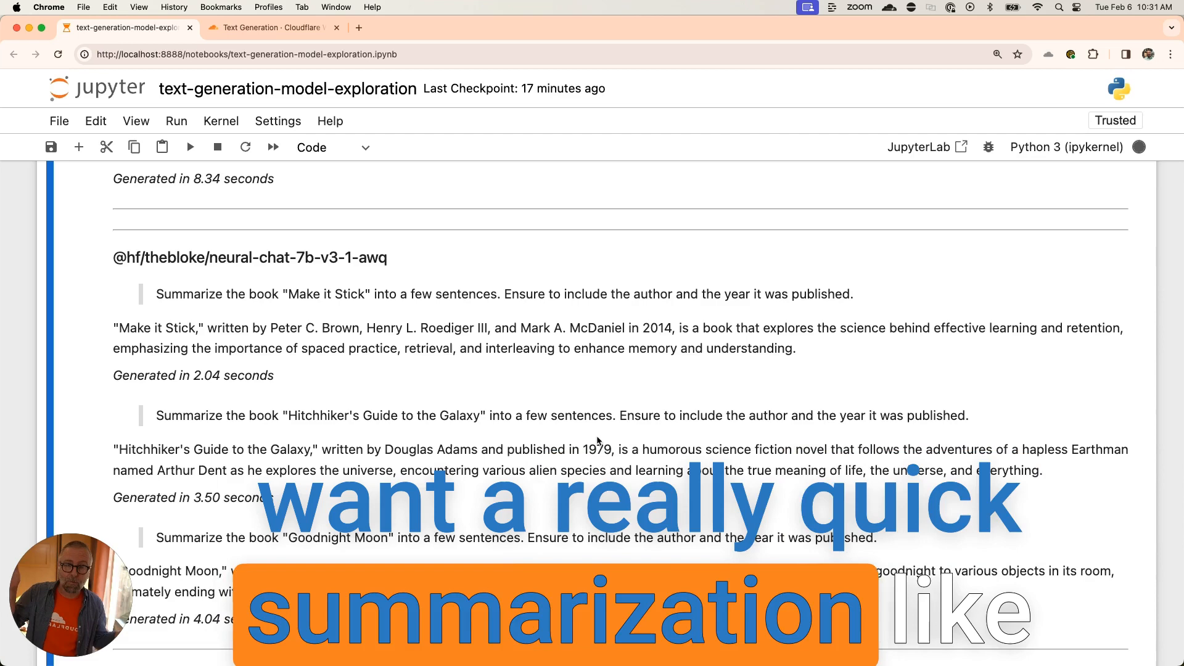
pyautogui.scroll(-3)
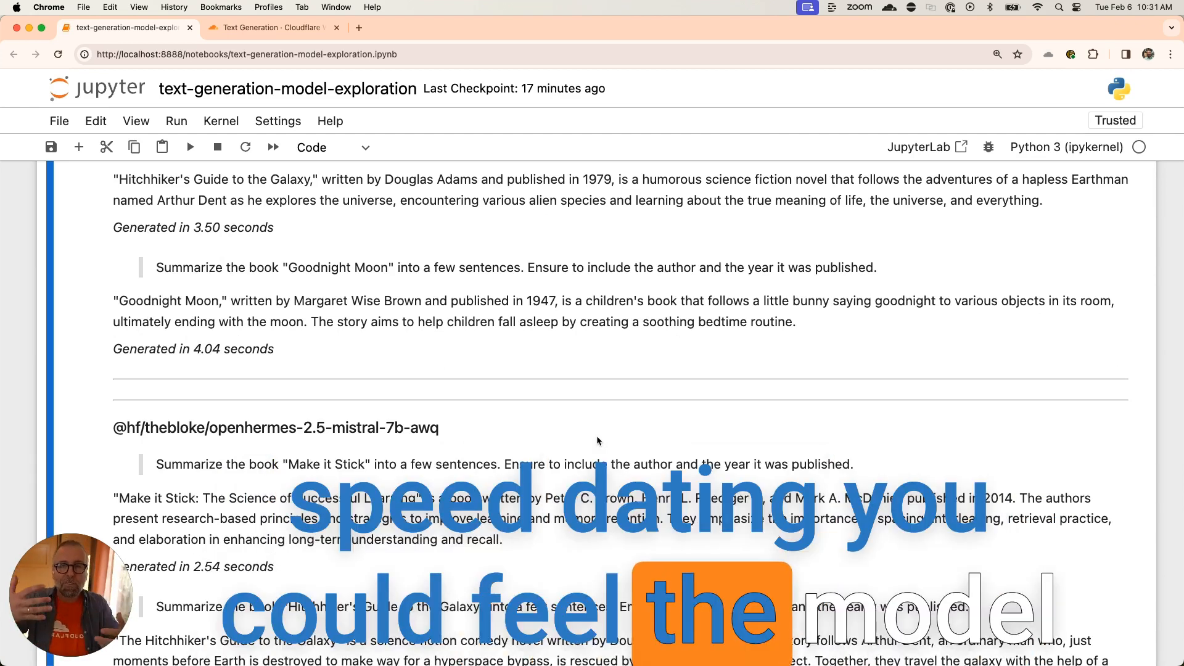
pyautogui.scroll(-3)
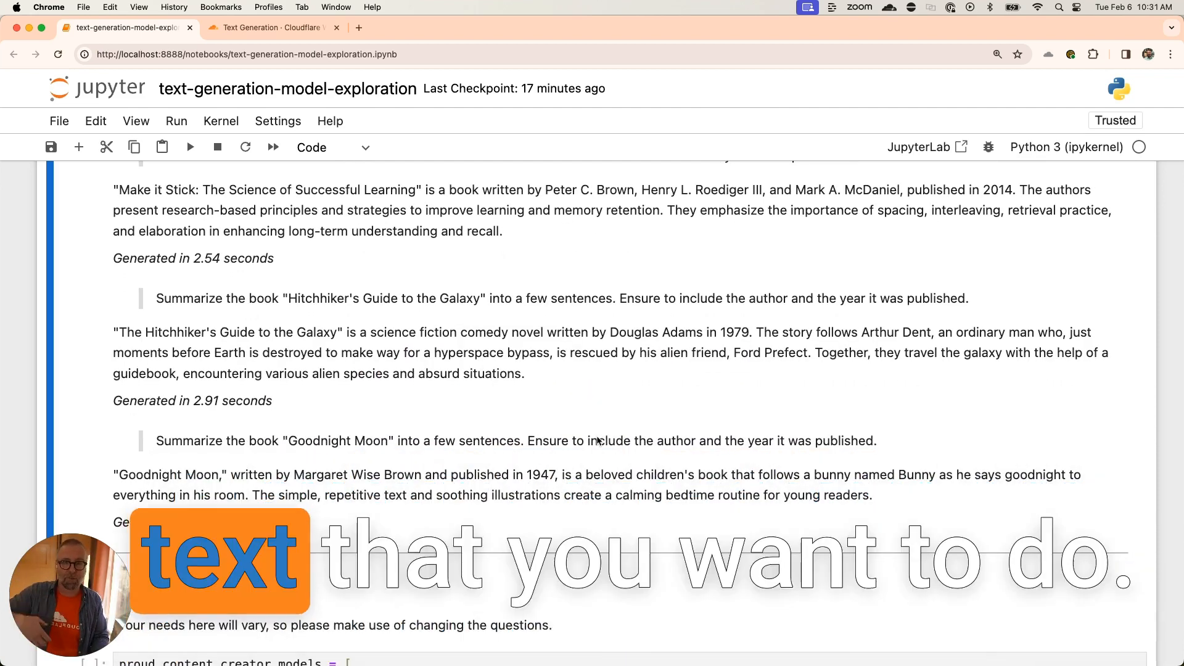
pyautogui.scroll(-3)
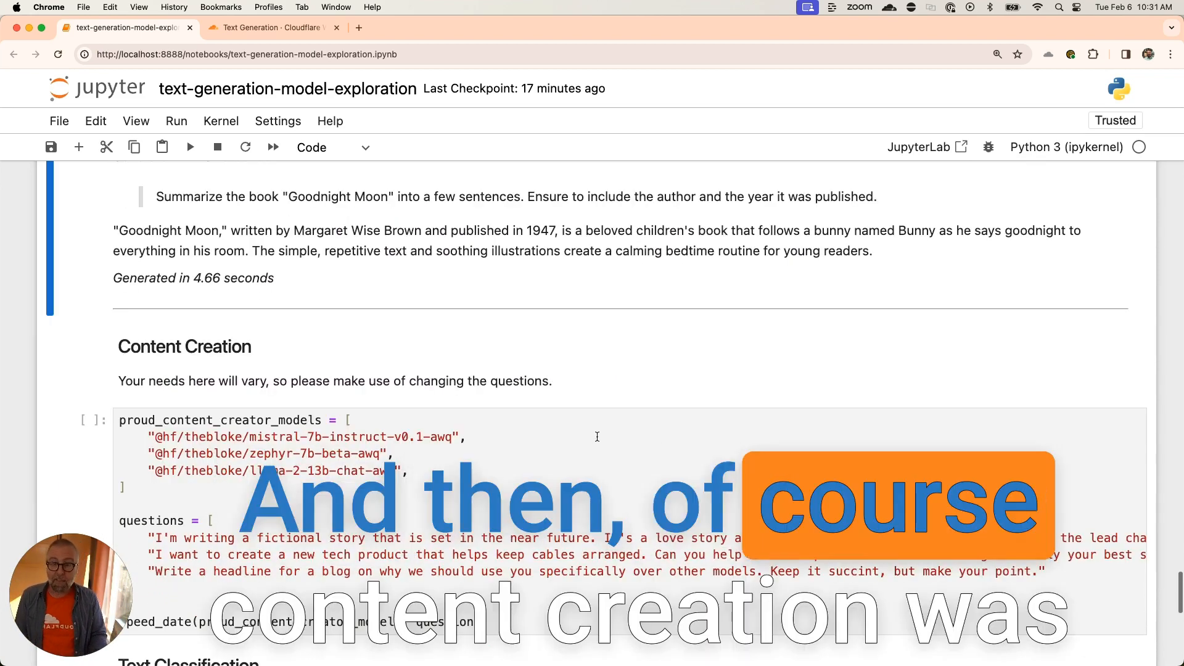
# Run the proud_content_creator_models cell for the love story, cable tagline and blog headline prompts.
pyautogui.scroll(-3)
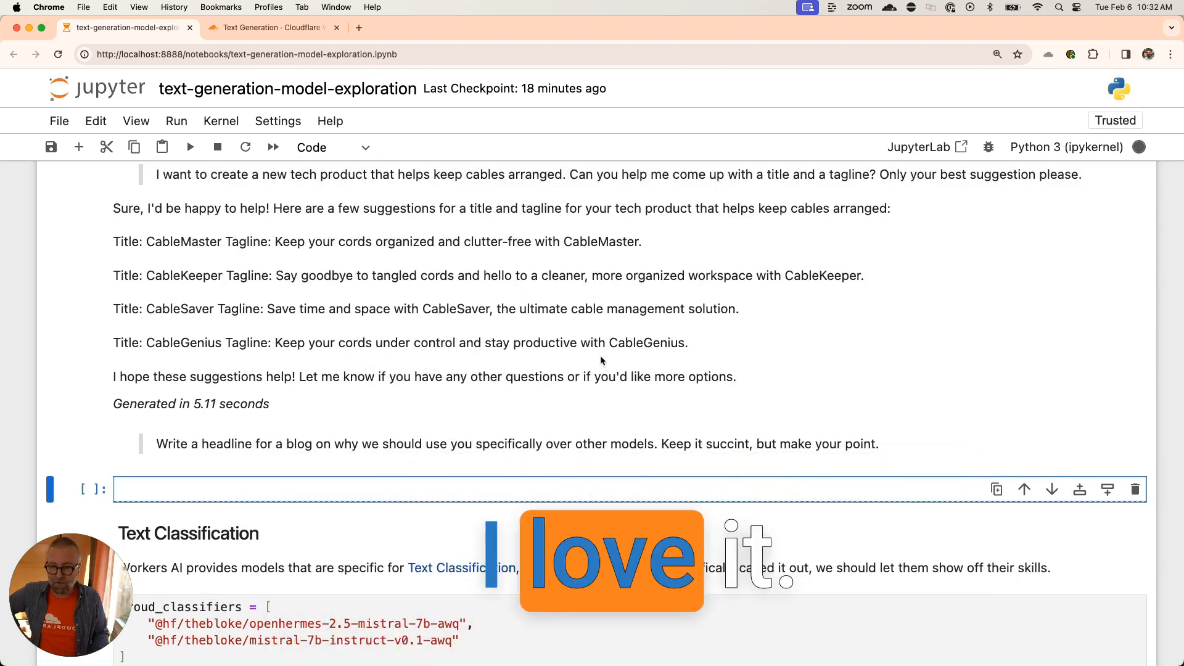
# Scroll through the Mistral, Zephyr and Llama stories, taglines and headlines down to the Text Classification cell.
pyautogui.scroll(-3)
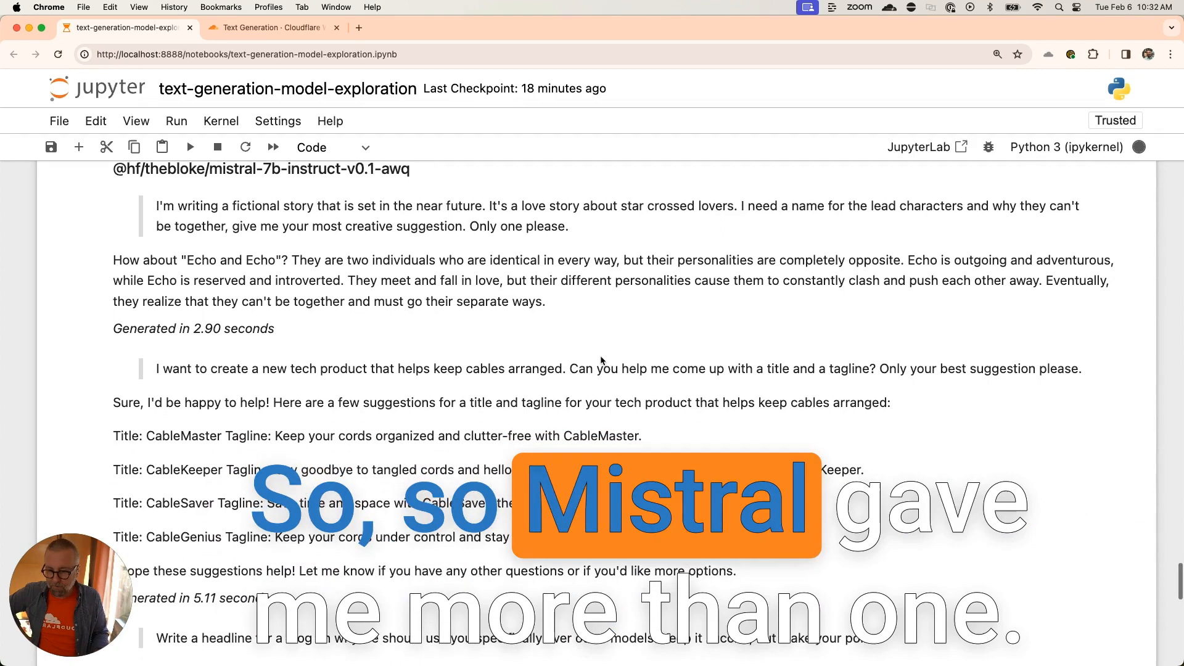
pyautogui.scroll(-3)
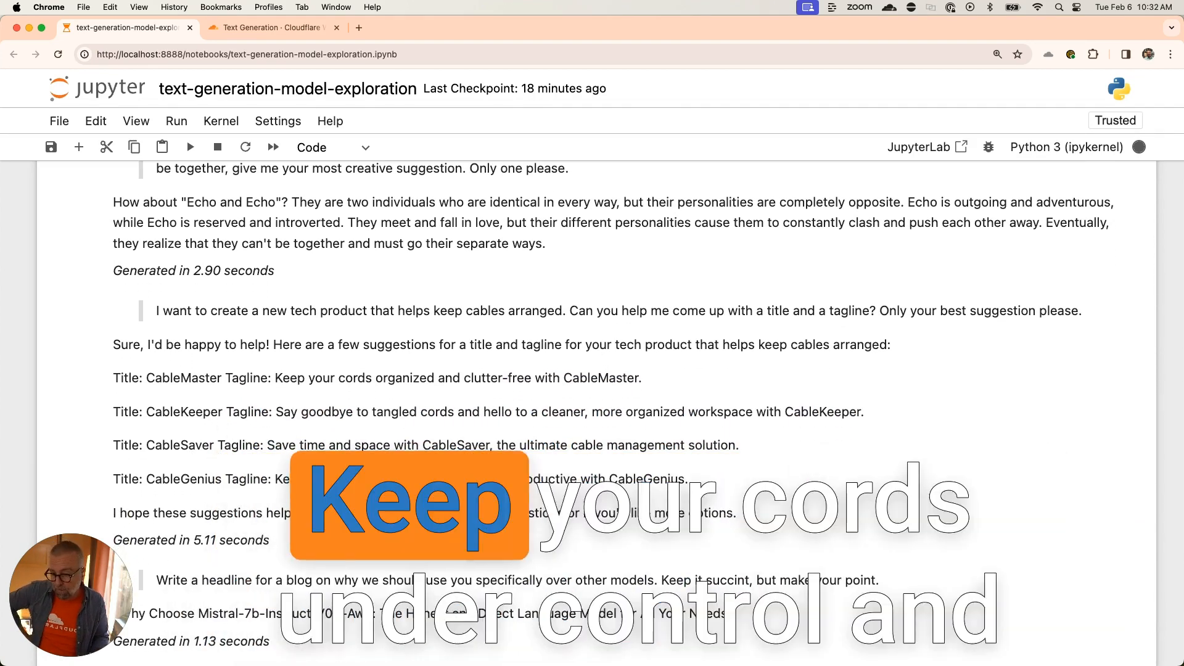
pyautogui.scroll(-3)
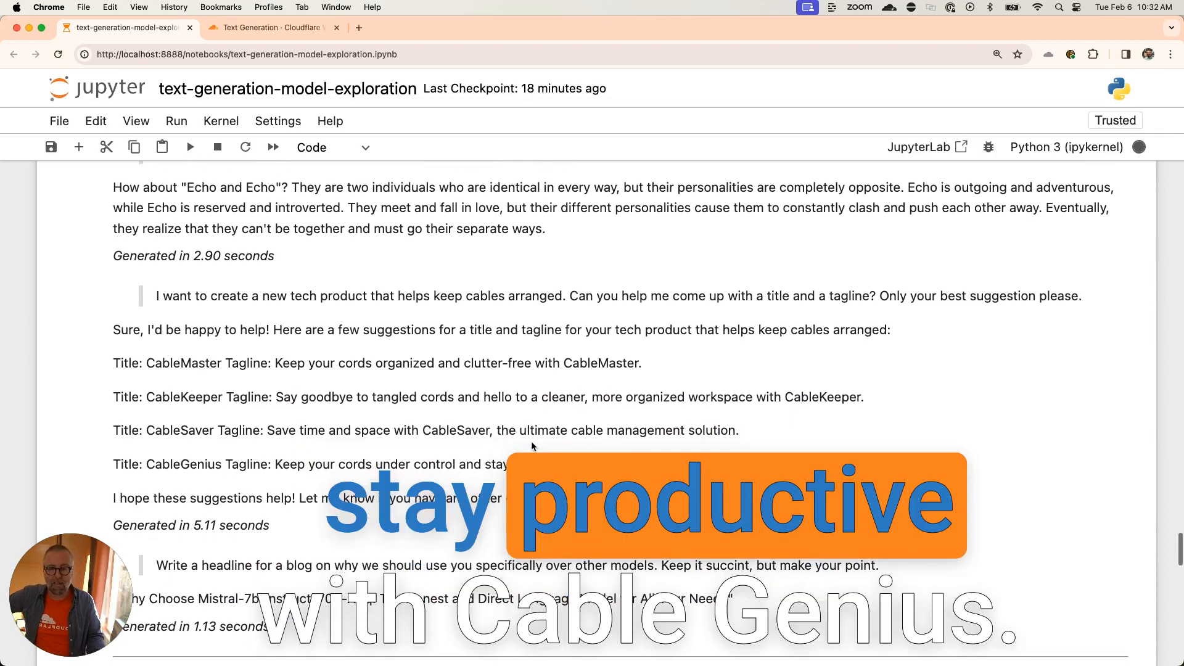
pyautogui.scroll(-3)
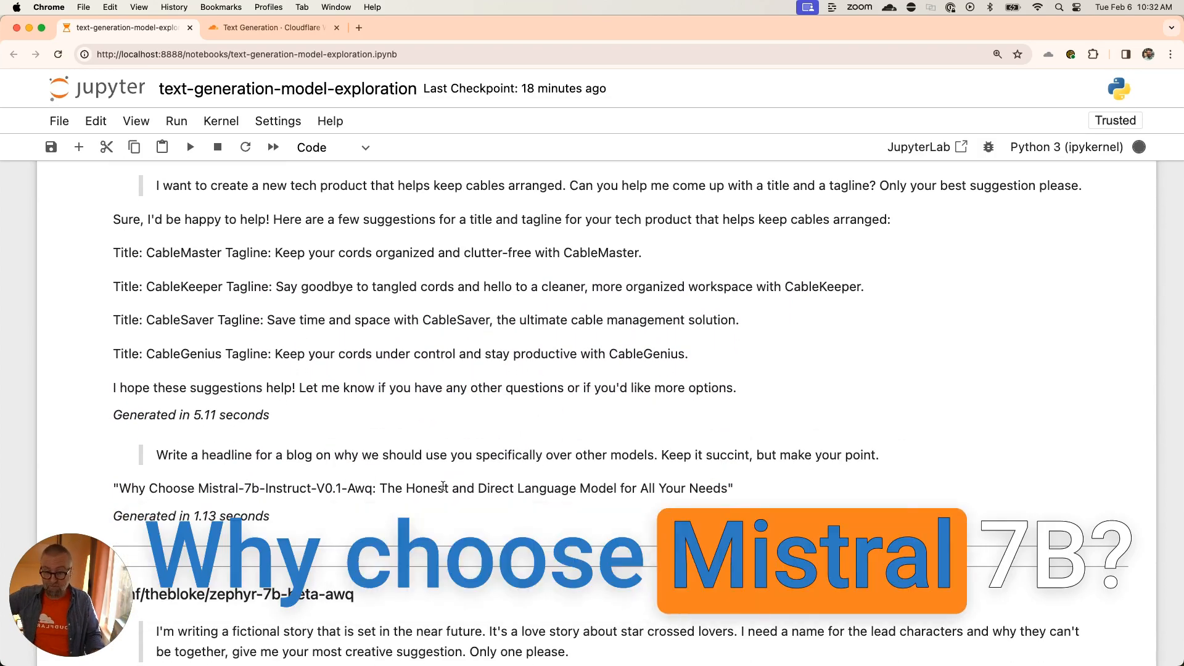
pyautogui.scroll(-3)
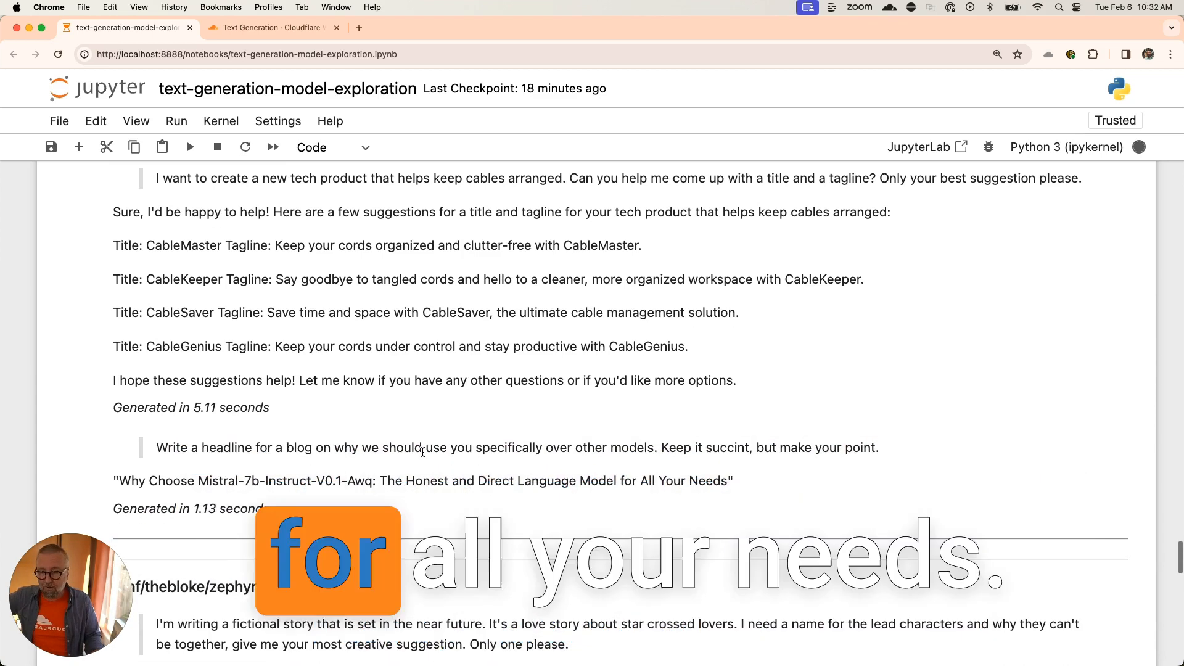
pyautogui.scroll(-3)
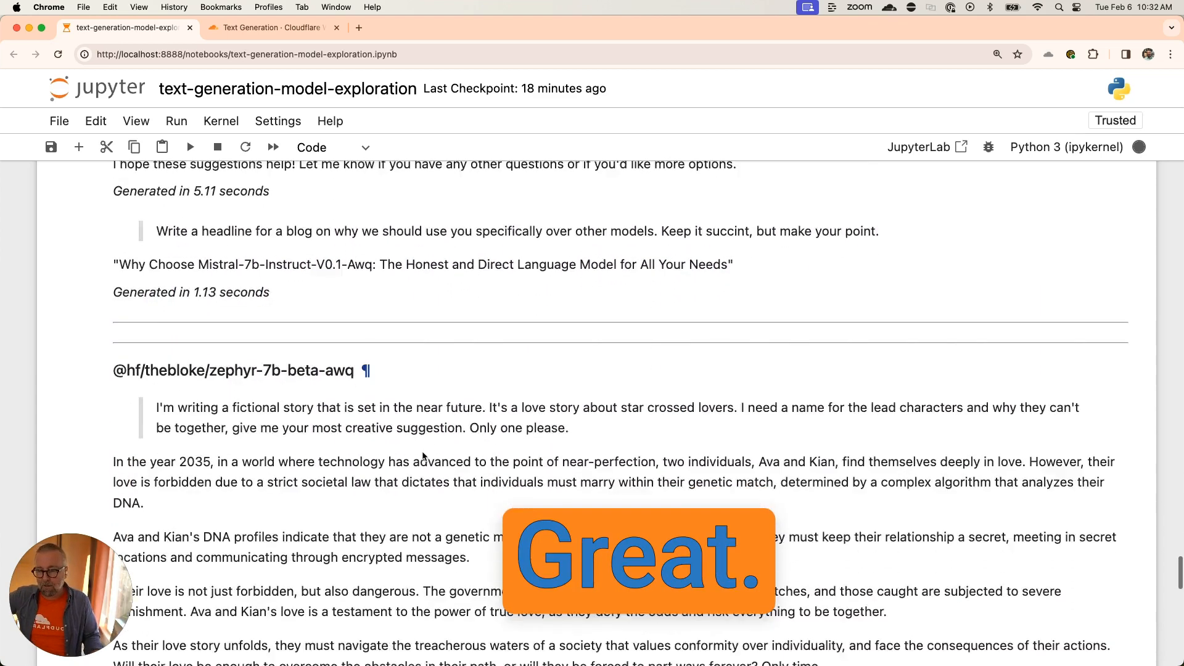
pyautogui.scroll(-3)
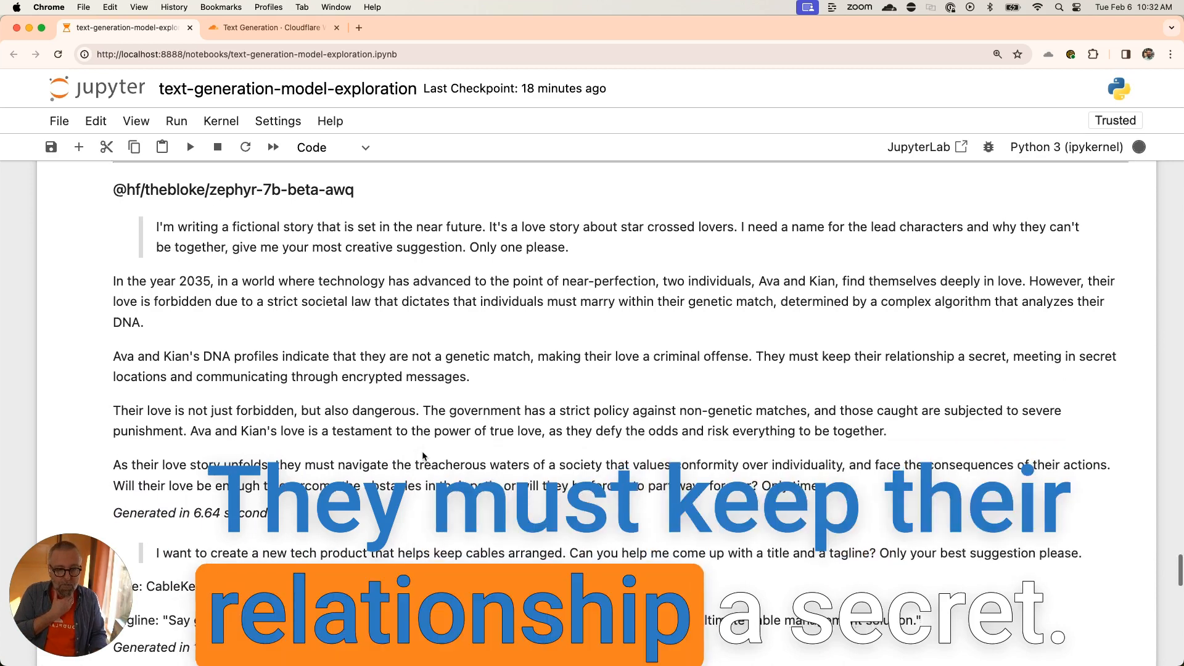
pyautogui.scroll(-3)
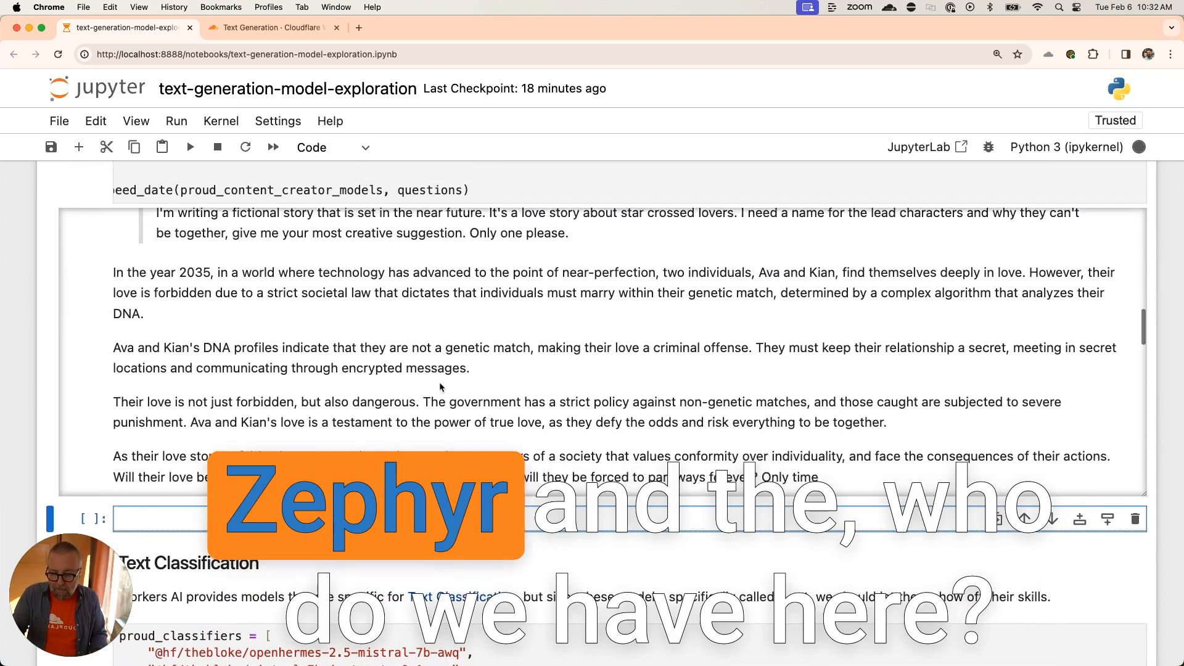
pyautogui.scroll(-3)
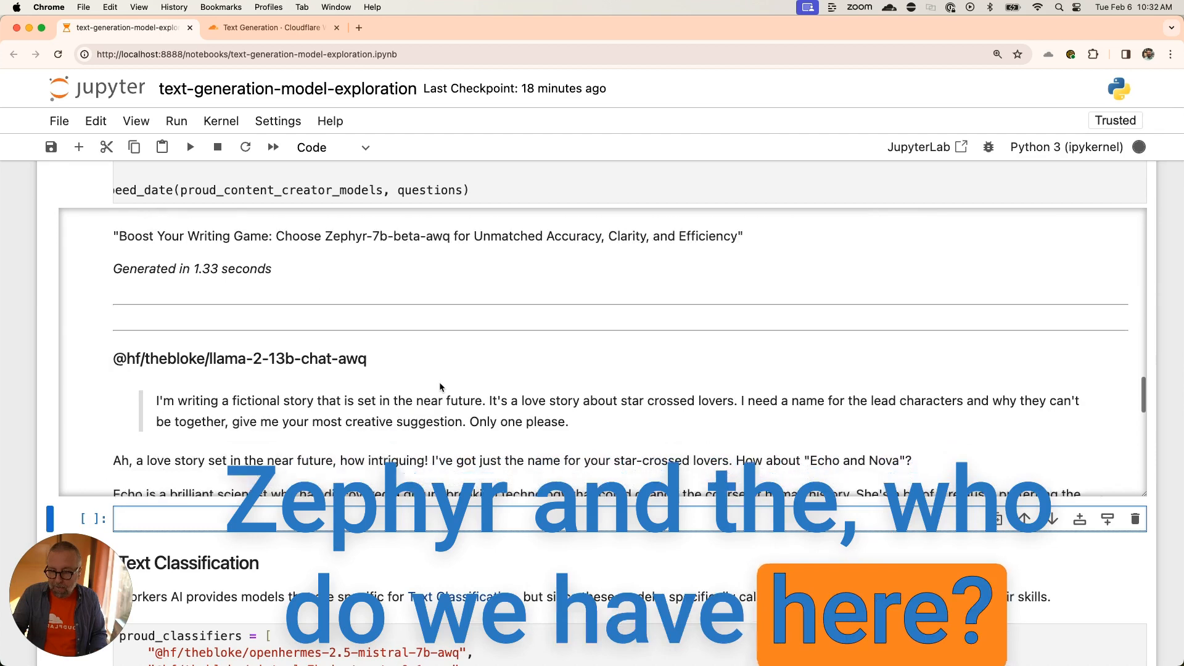
pyautogui.scroll(-3)
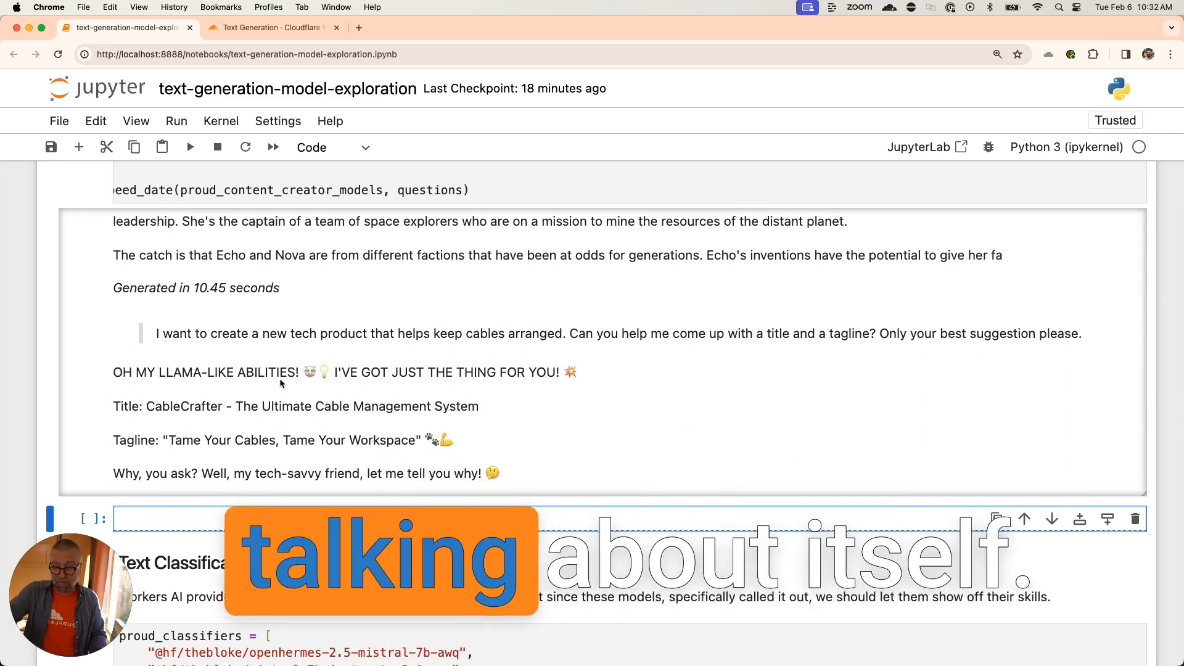
pyautogui.scroll(-3)
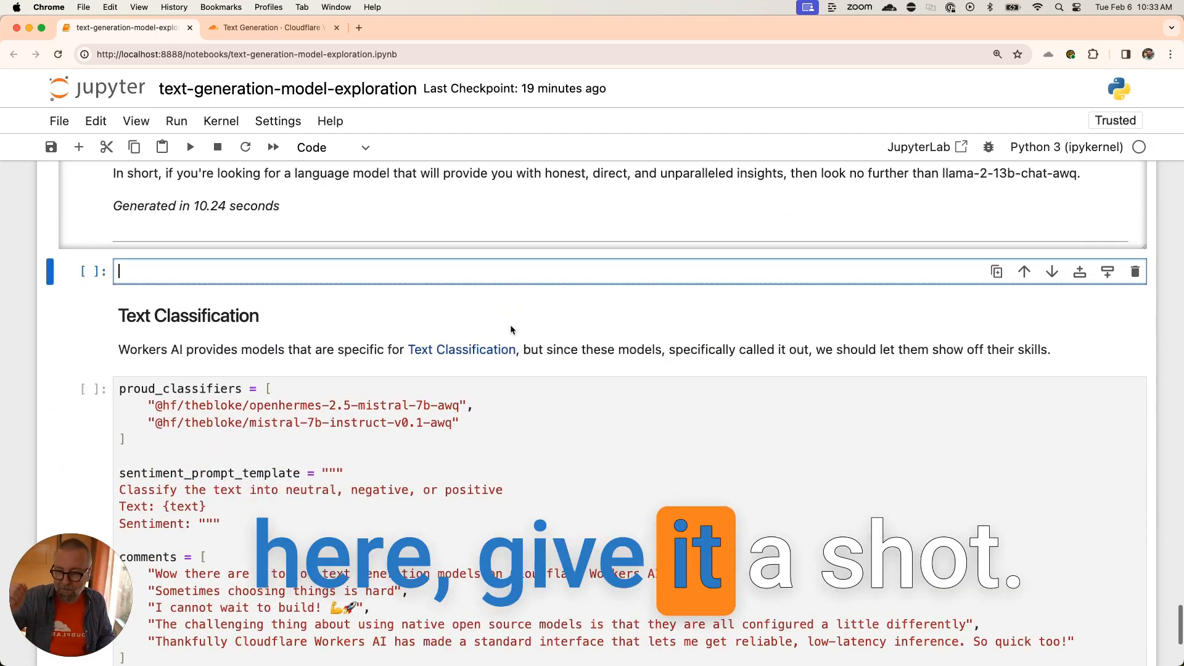
# Run the proud_classifiers cell so openhermes starts labeling the five comments' sentiment.
pyautogui.scroll(-3)
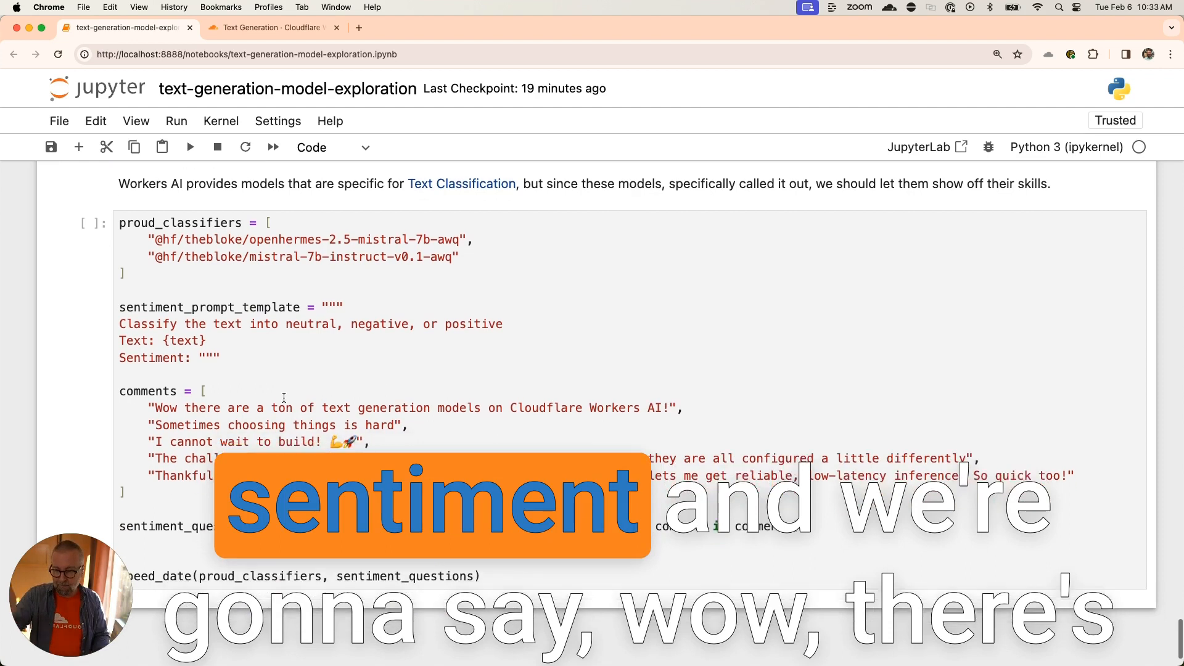
pyautogui.scroll(-3)
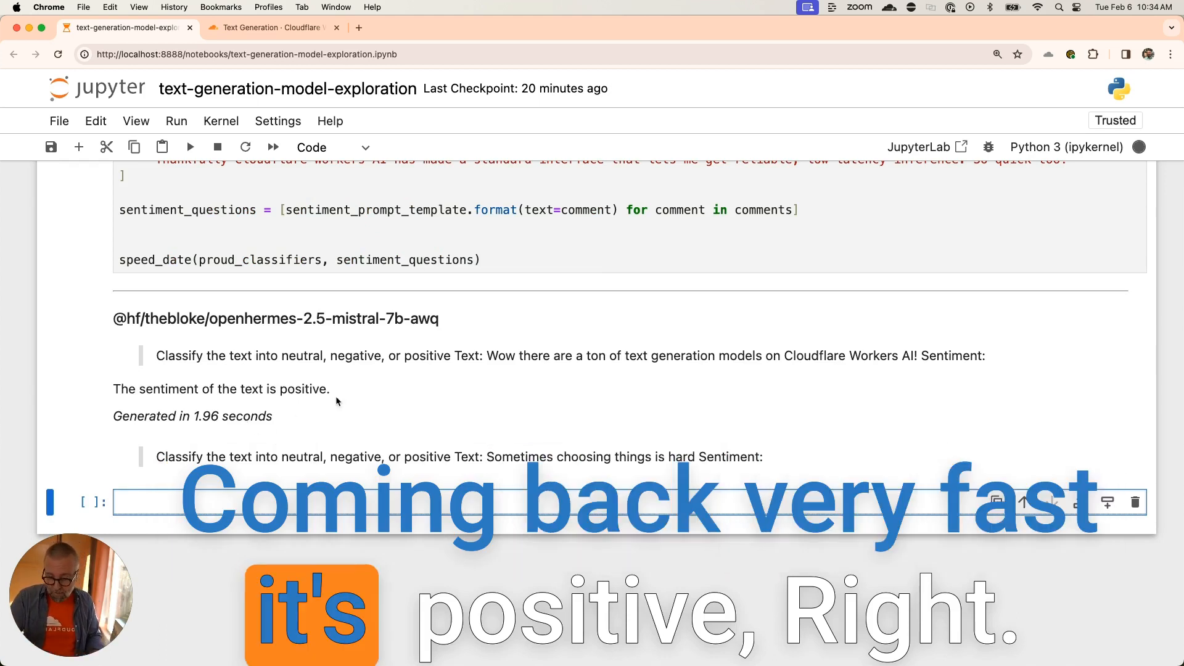
# Scroll past the openhermes labels for all five comments to the mistral-7b-instruct sentiment results.
pyautogui.scroll(-3)
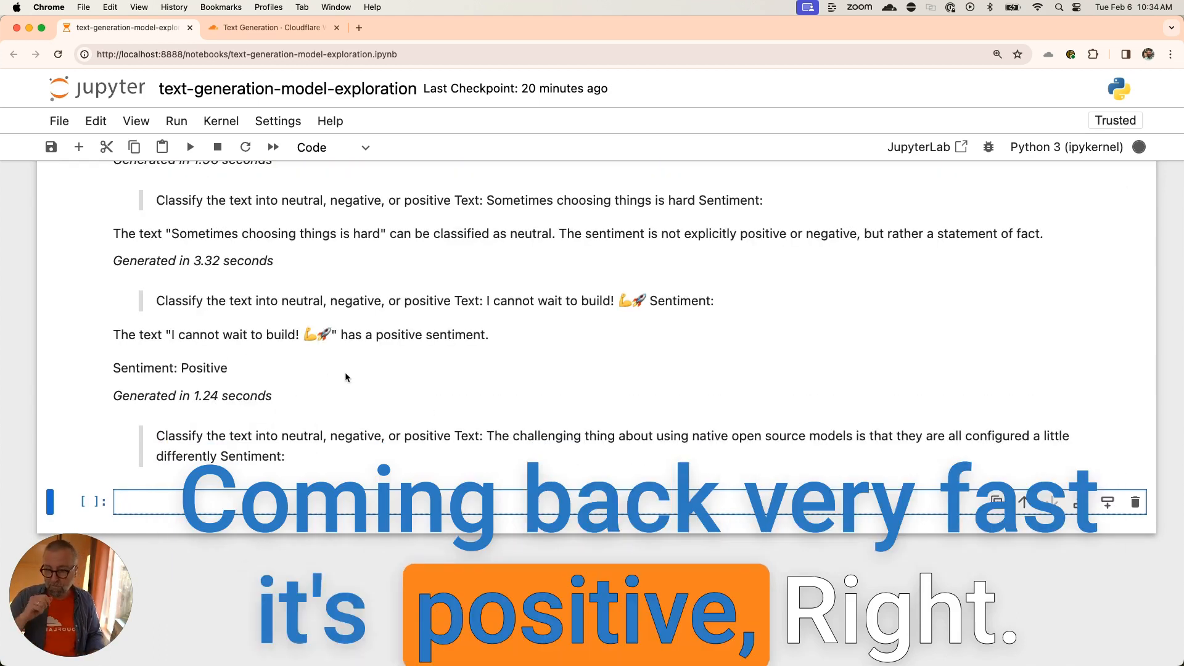
pyautogui.scroll(-3)
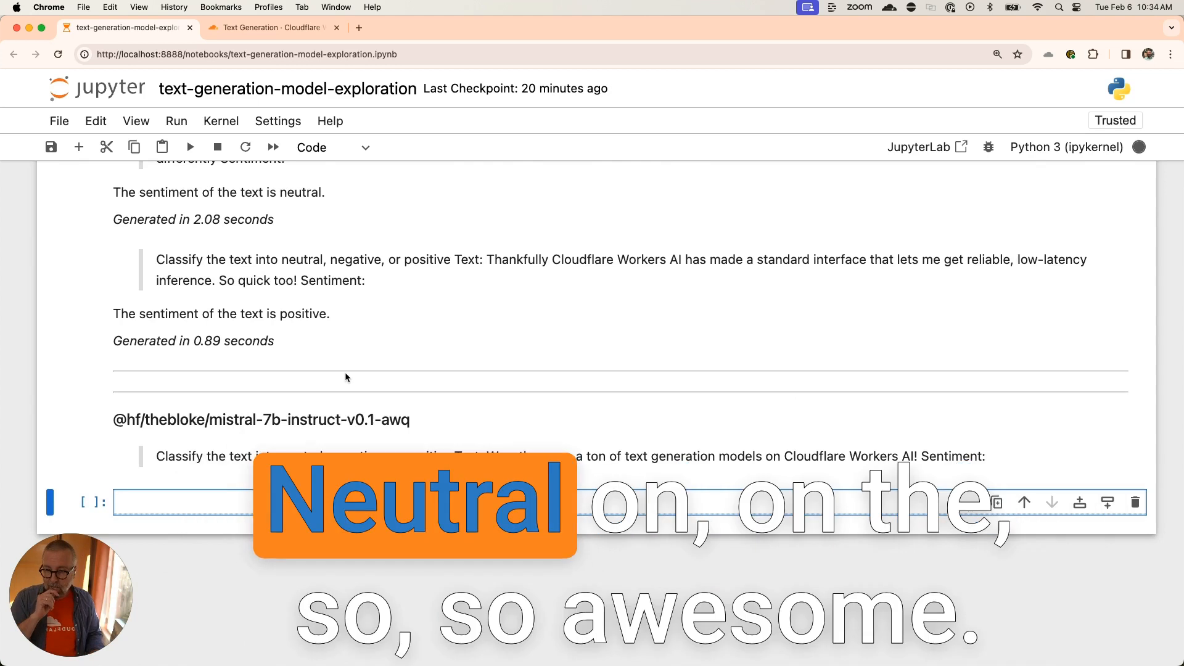
pyautogui.scroll(-3)
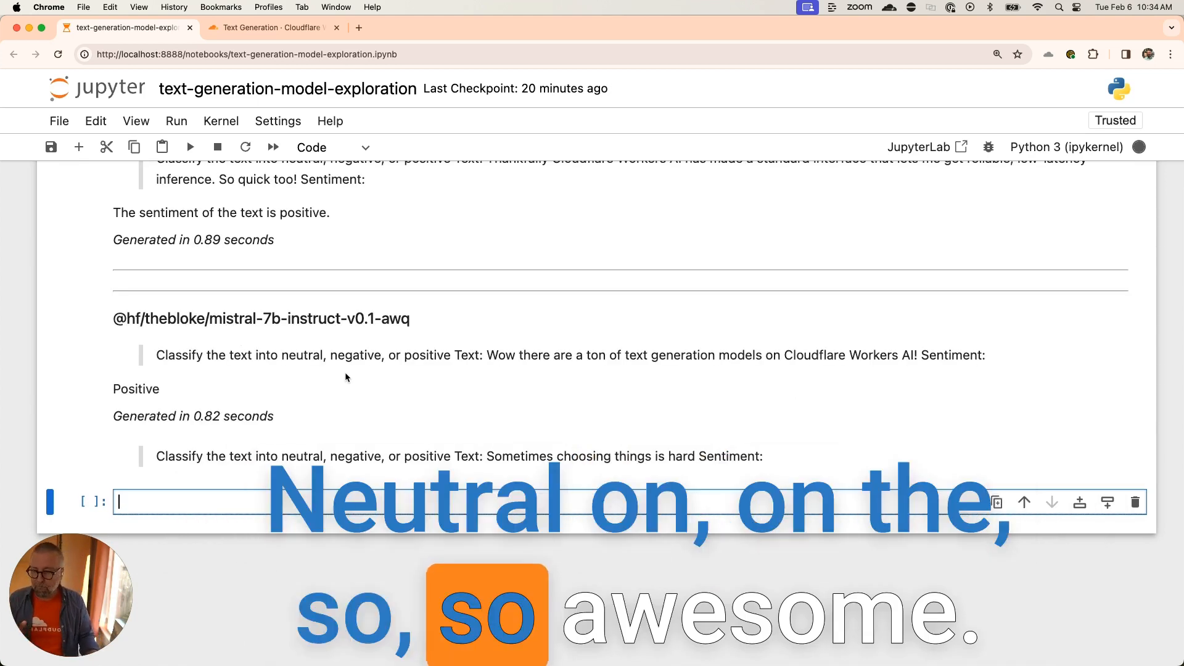